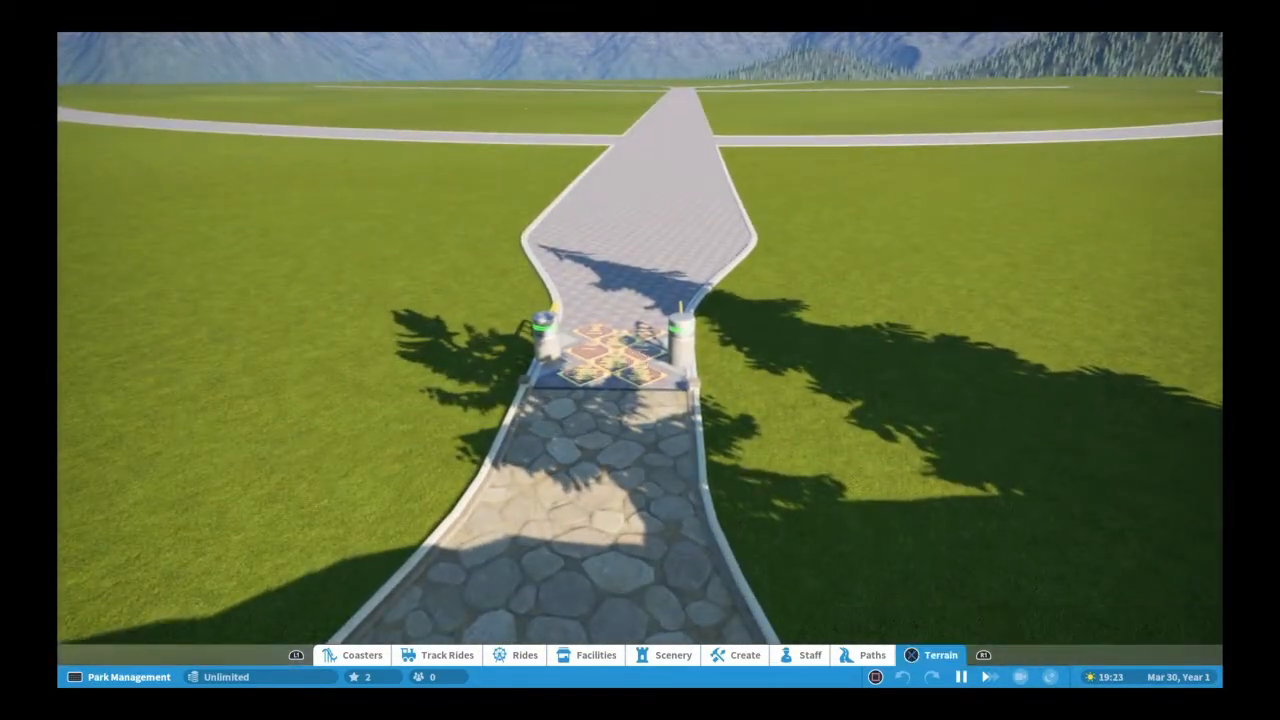
Navigate the Scenery catalogue to the Buildings category's archway subcategory.
left_click(809, 655)
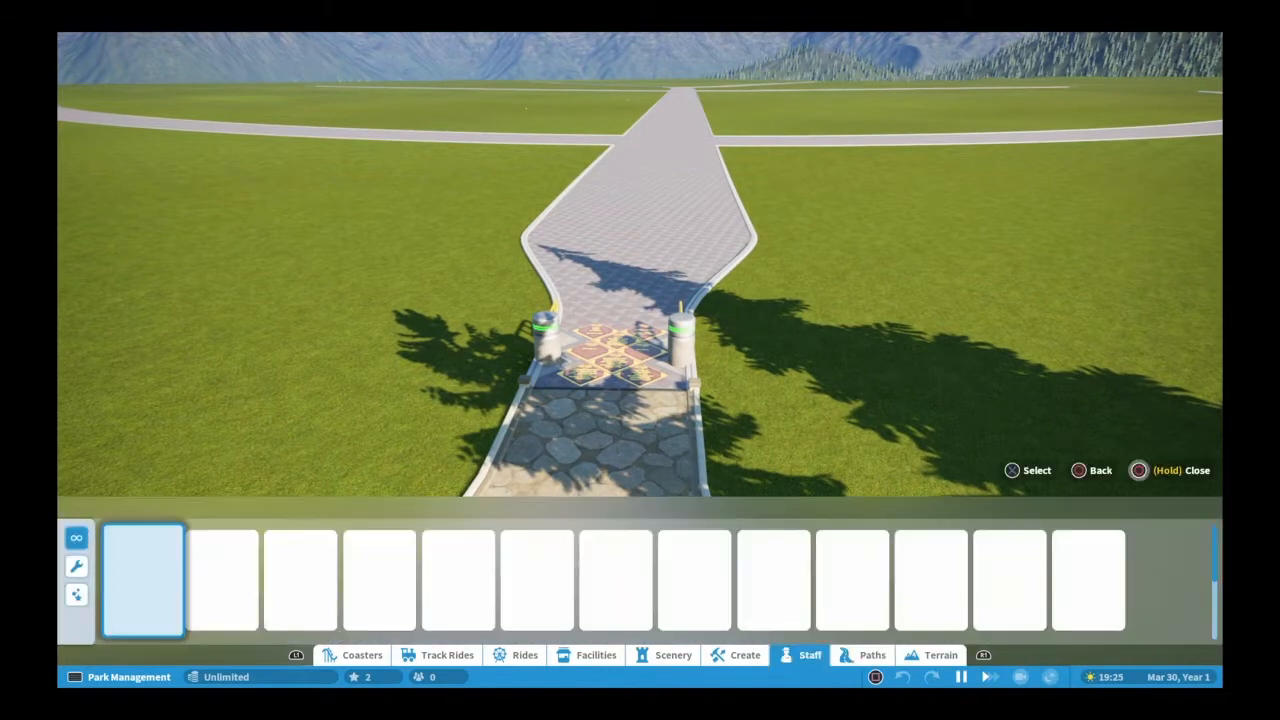
left_click(673, 655)
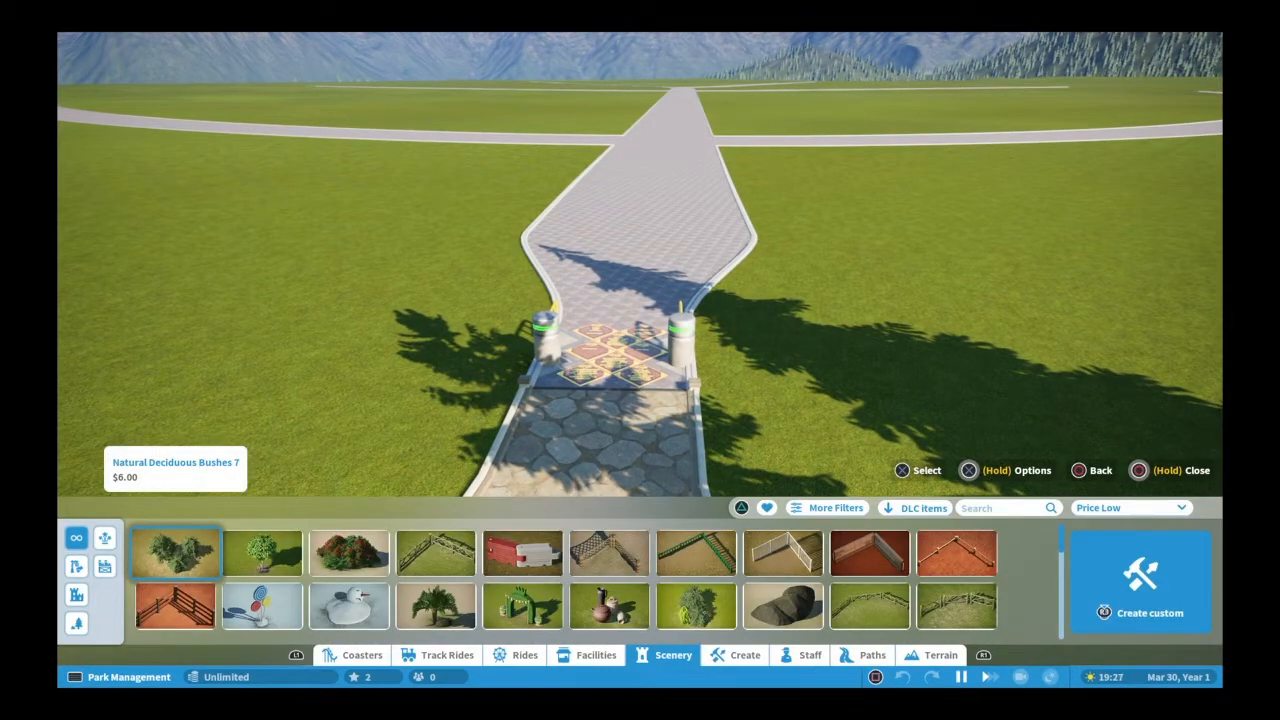
left_click(175, 605)
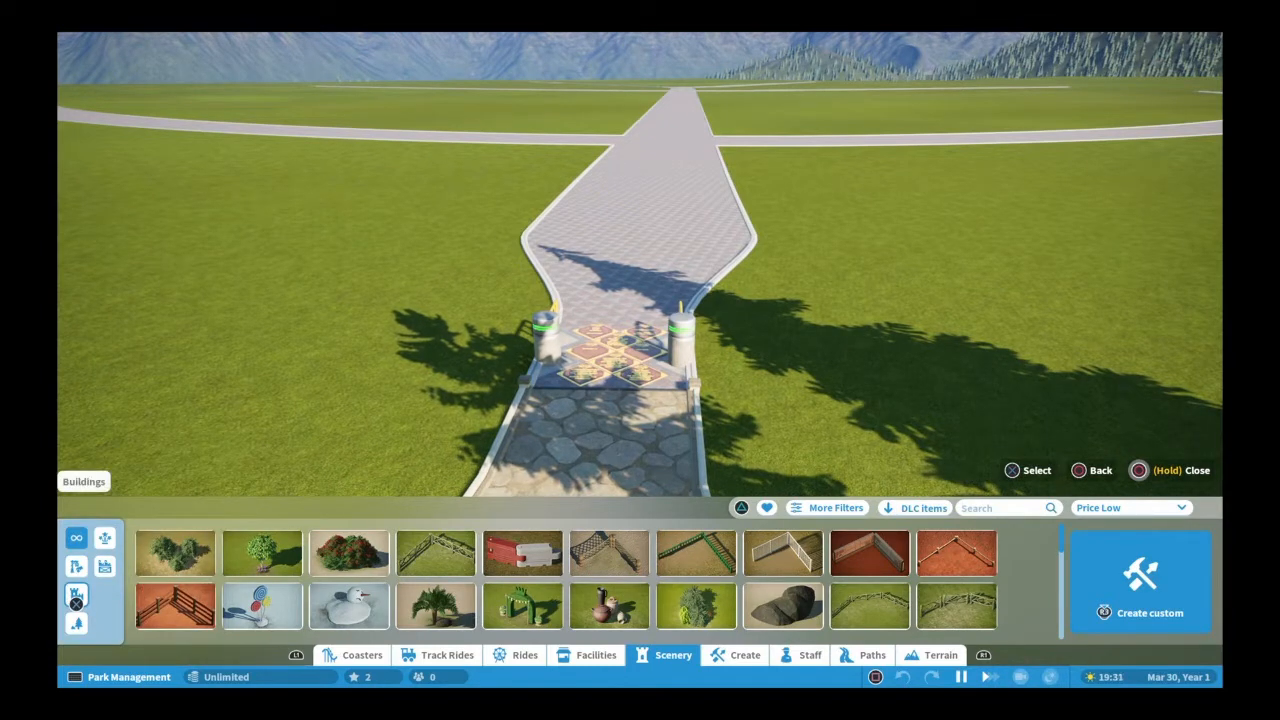
left_click(76, 566)
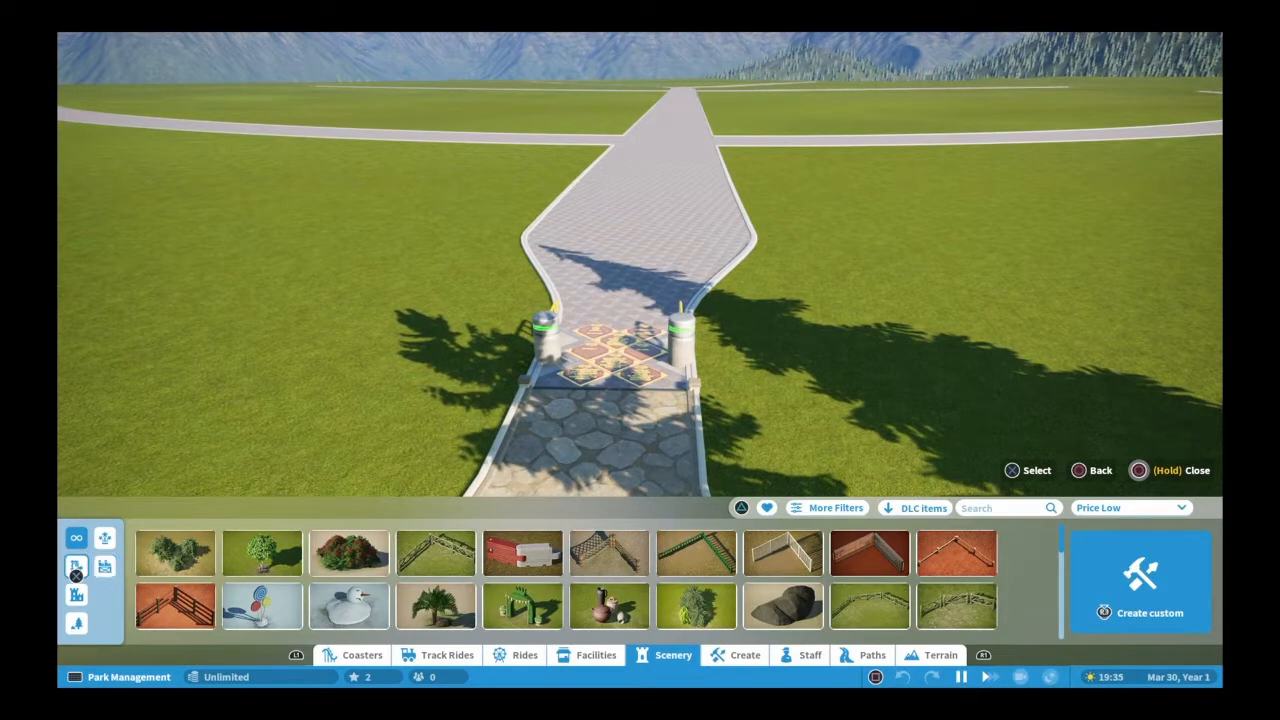
left_click(171, 625)
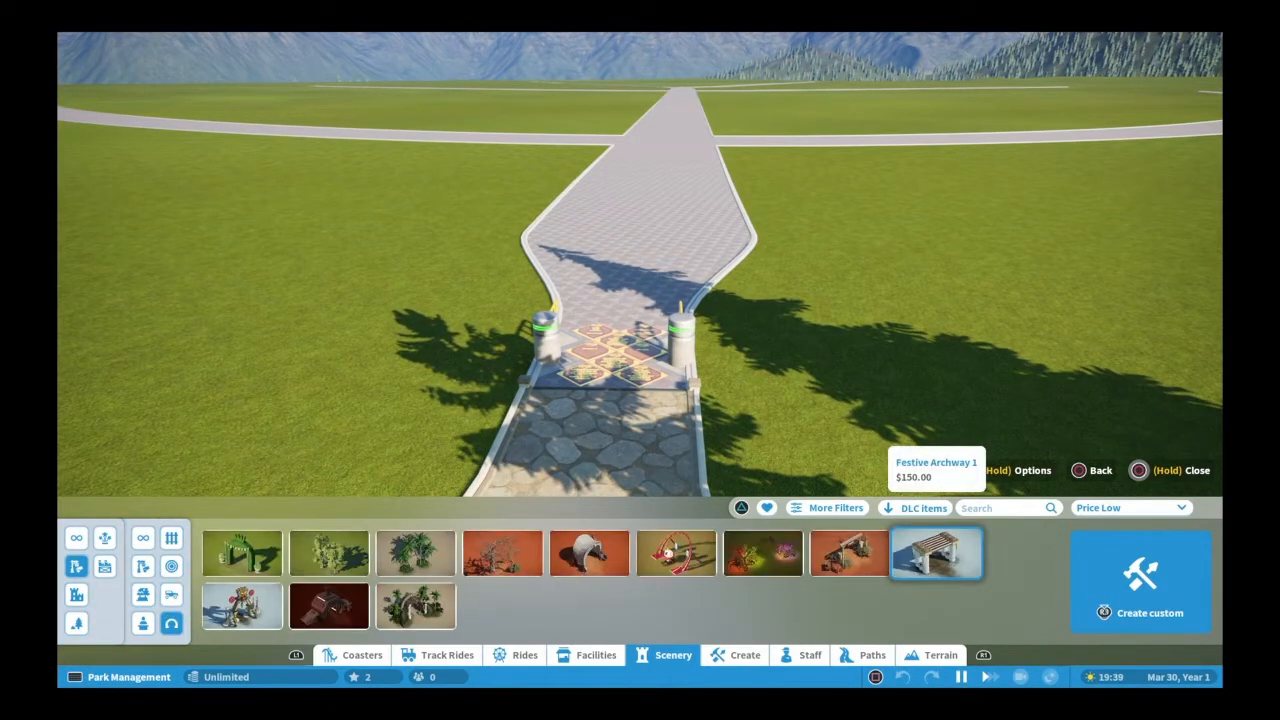
Preview the archways (Pirate Palm, Festive Archway 2, Festive Archway 1) and pick Planet Archway.
left_click(414, 553)
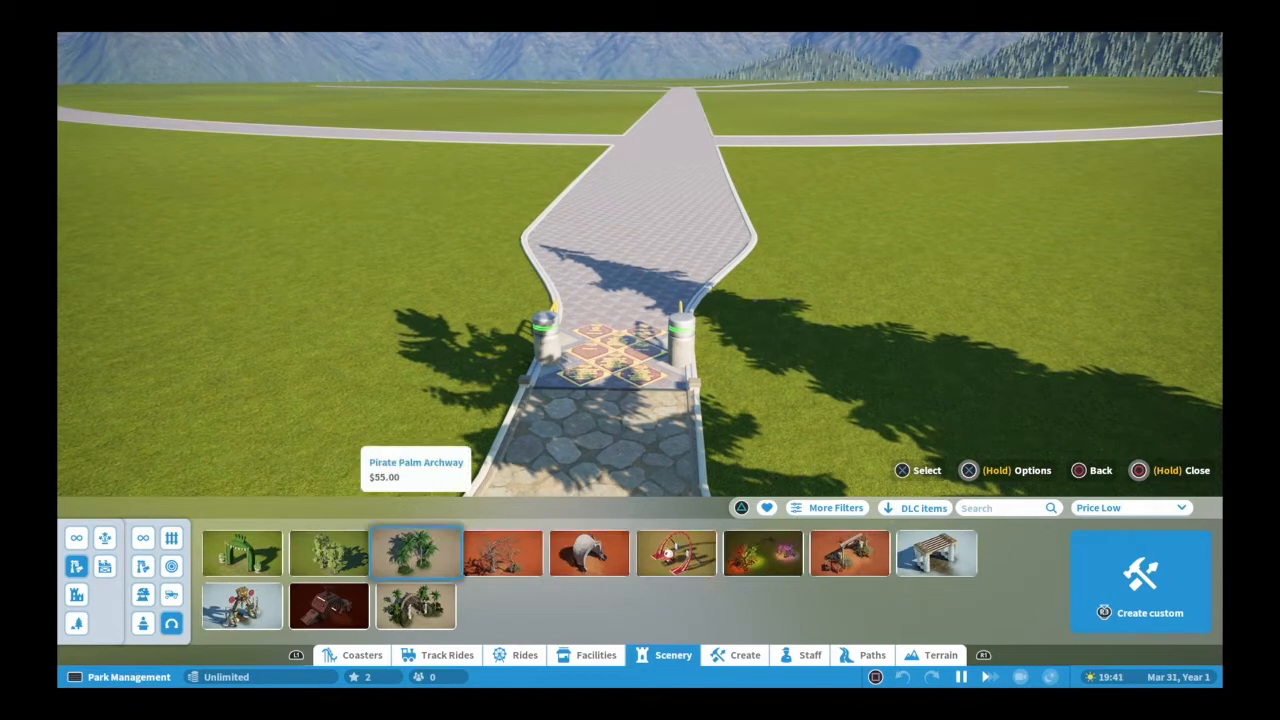
left_click(241, 607)
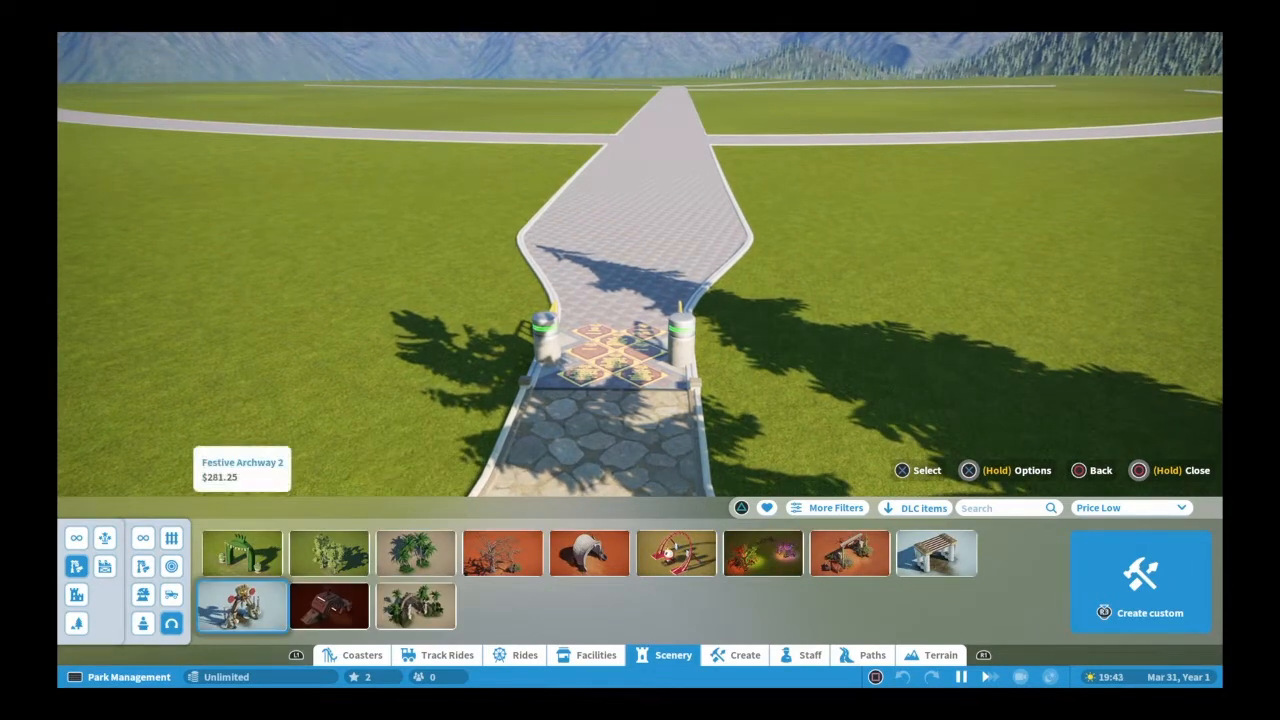
left_click(414, 553)
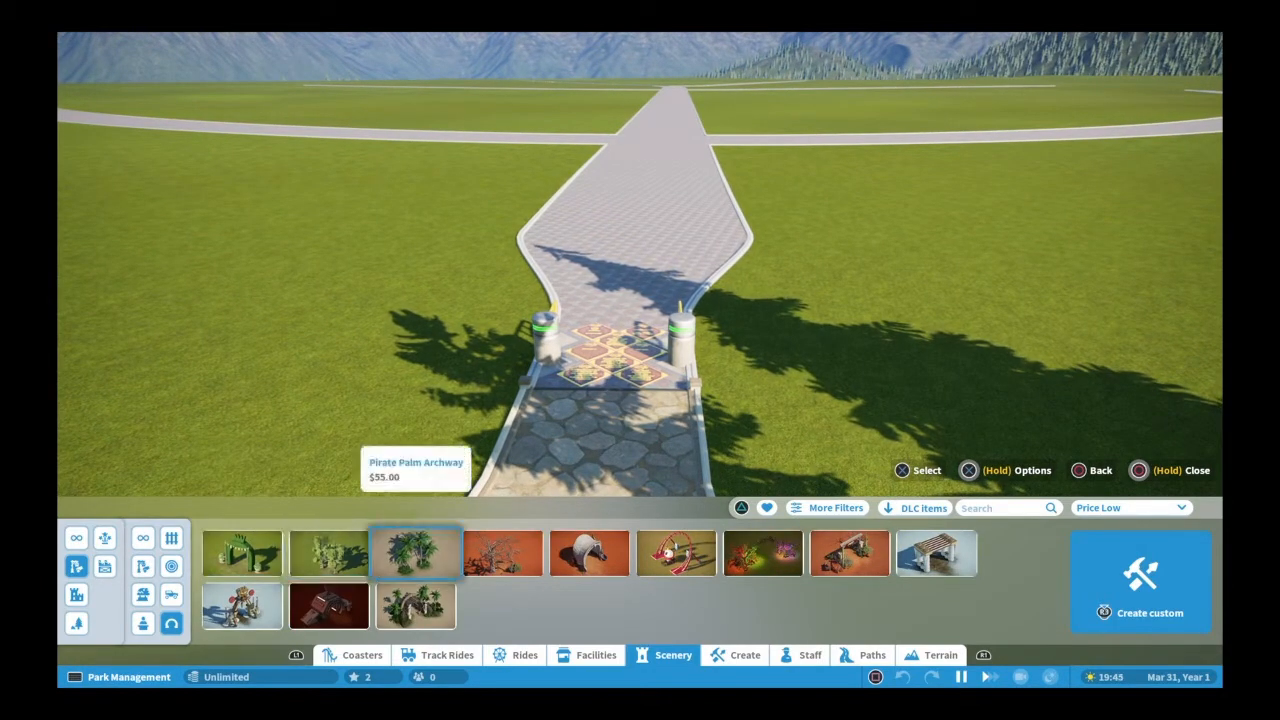
left_click(588, 553)
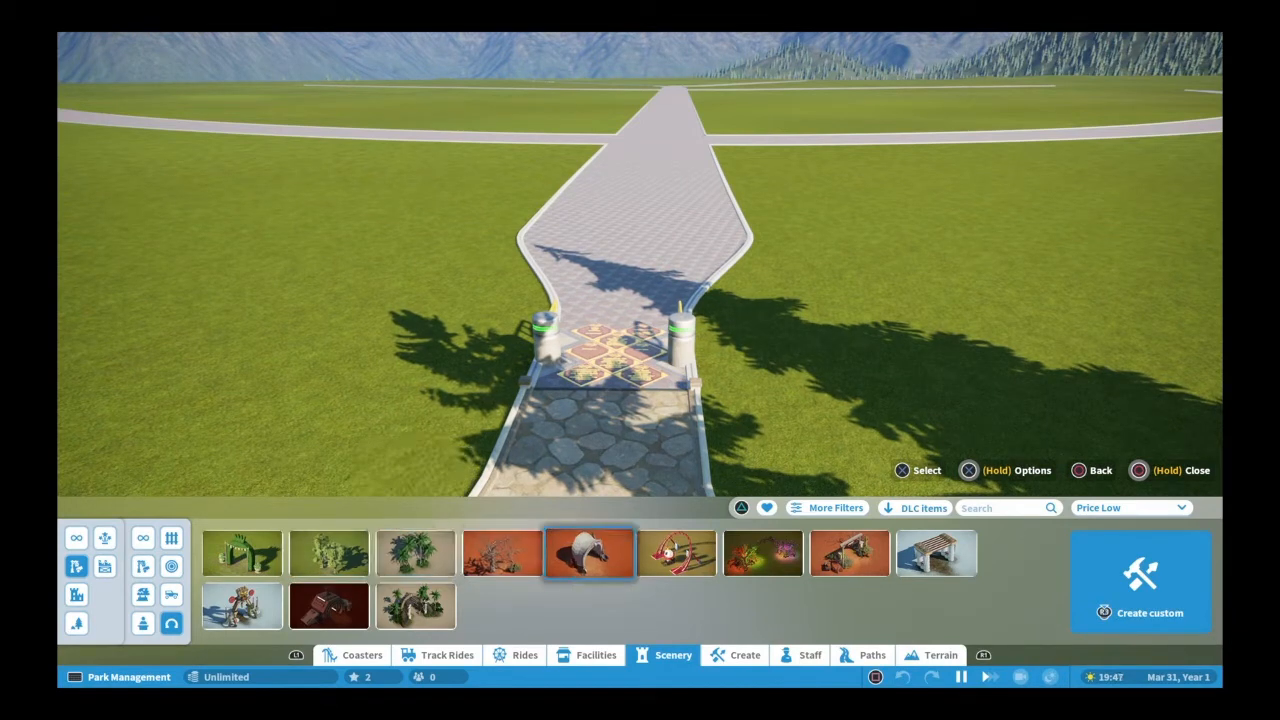
left_click(762, 553)
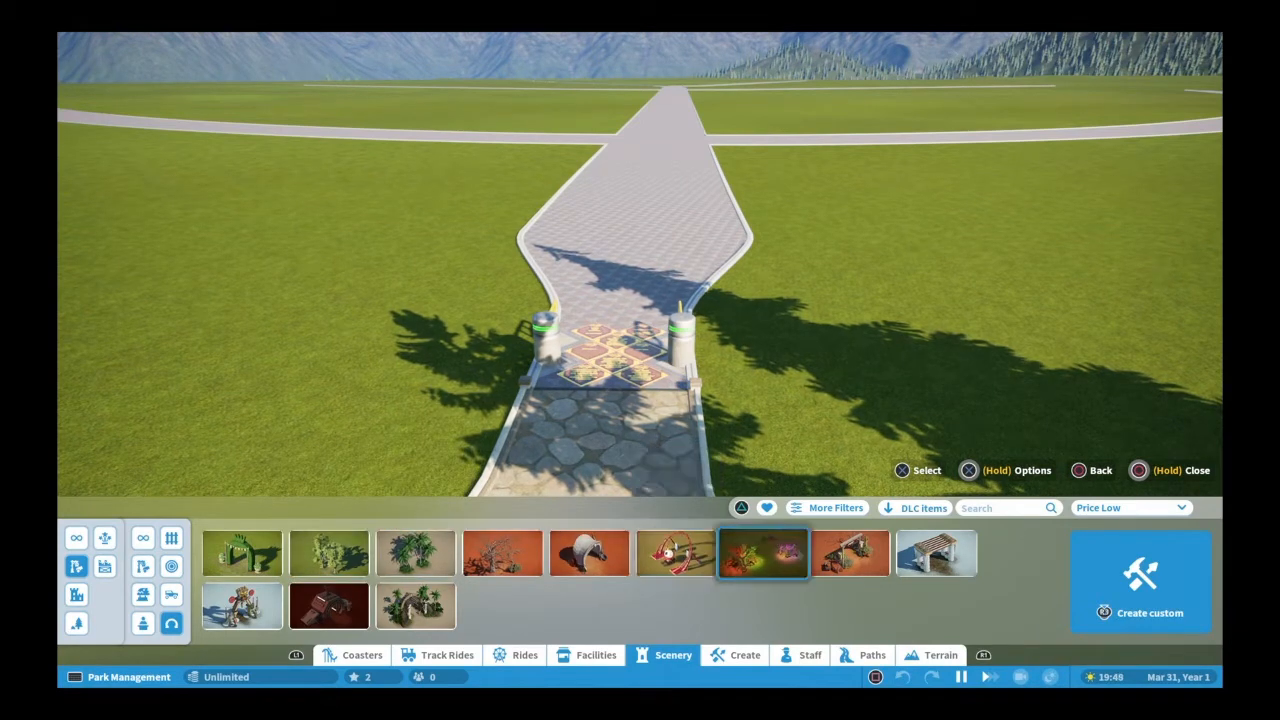
left_click(935, 553)
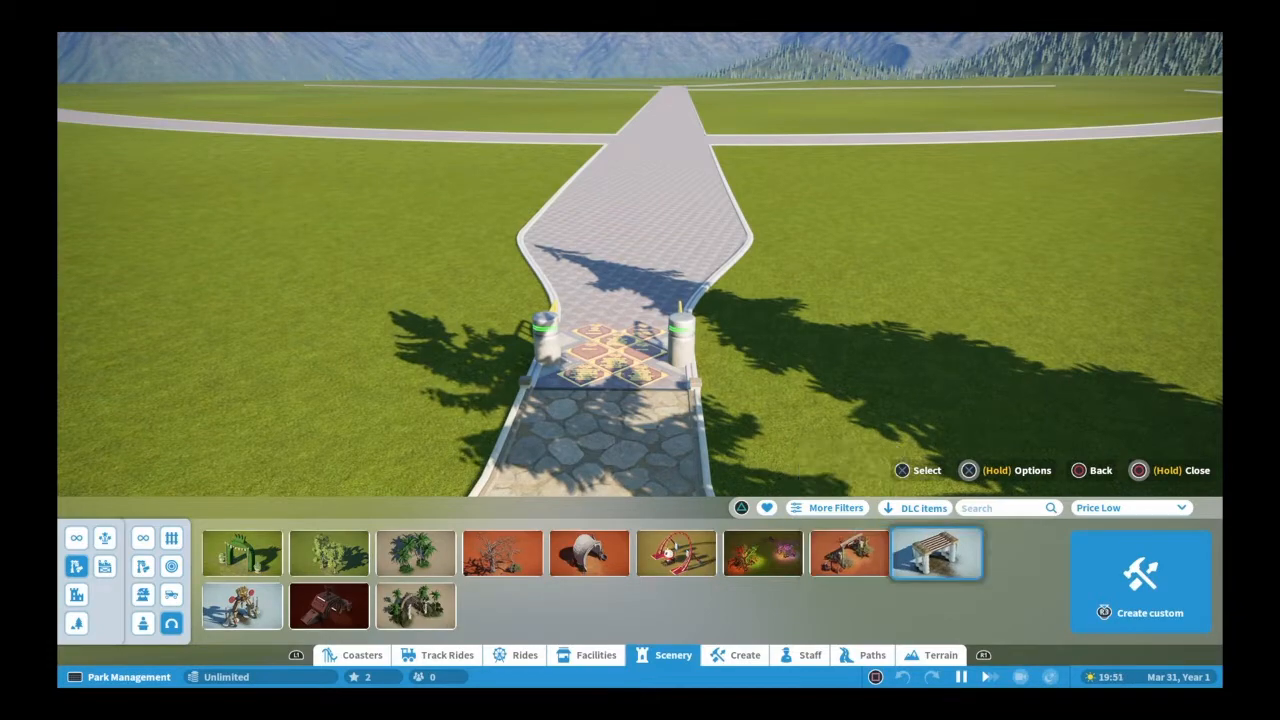
left_click(328, 553)
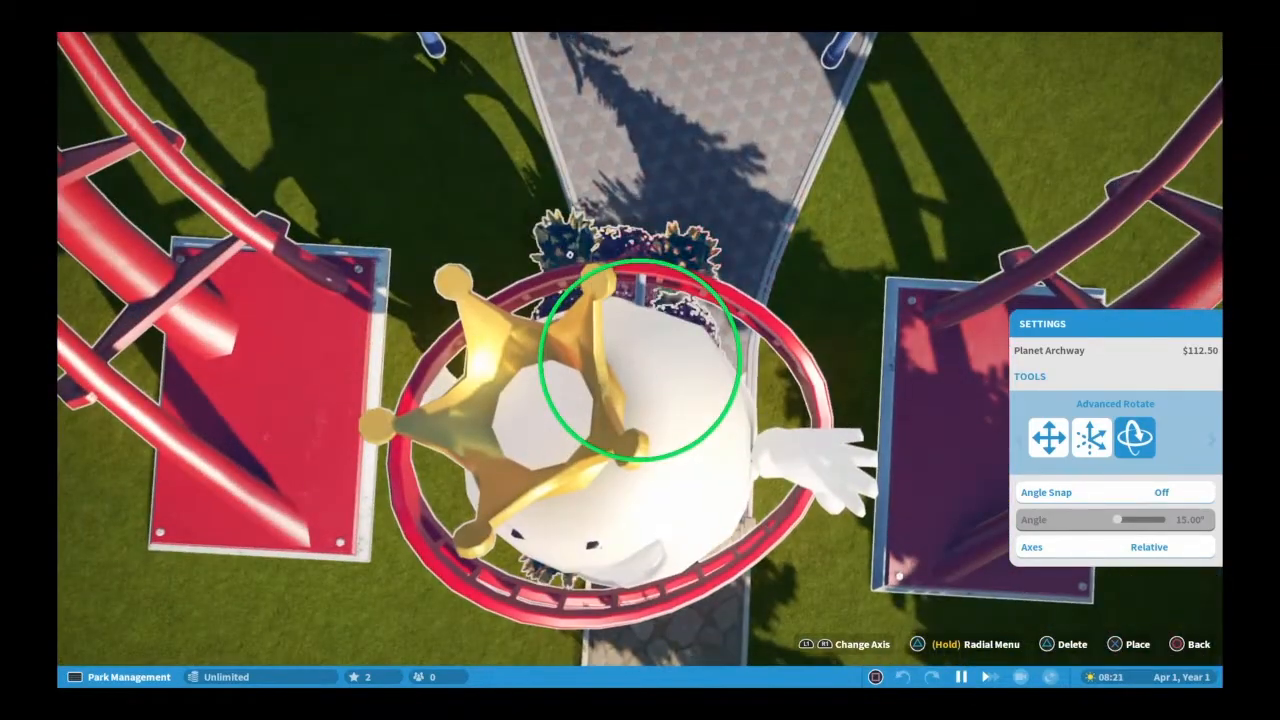
Place the rotated Planet Archway over the entrance path.
left_click(1047, 438)
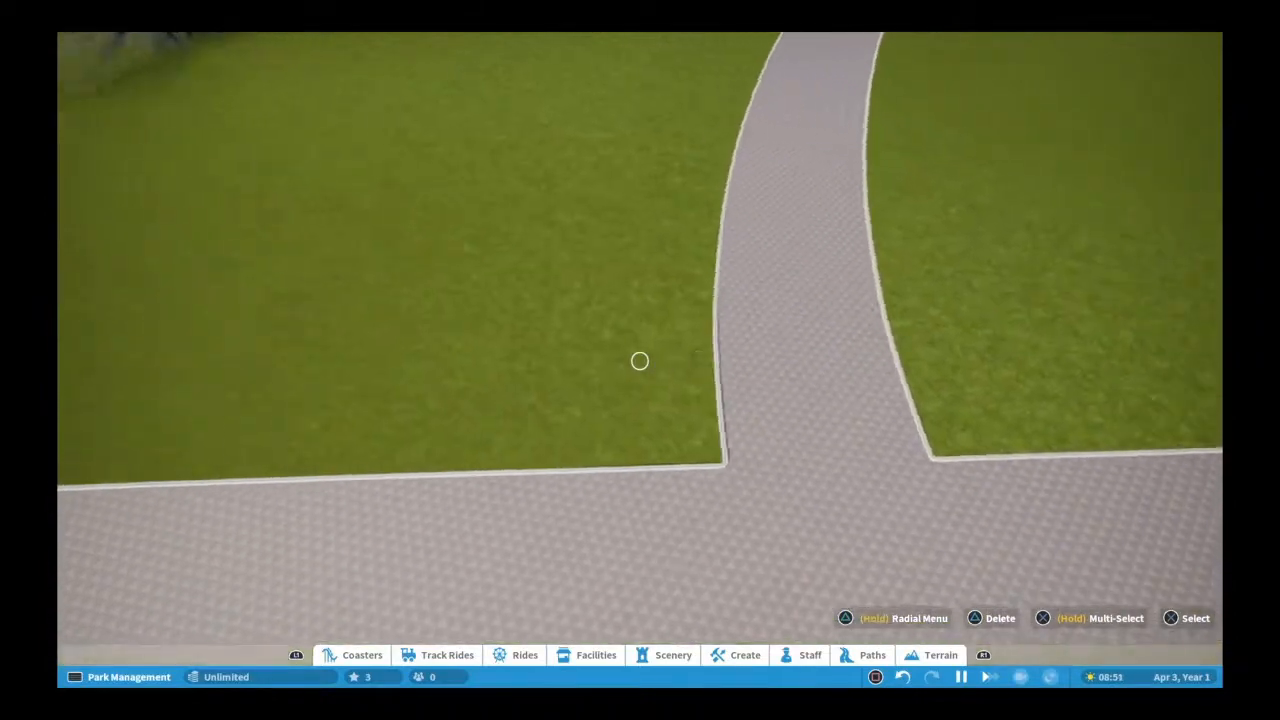
Reopen scenery buildings and filter them to the City and Planet Coaster themes.
left_click(673, 655)
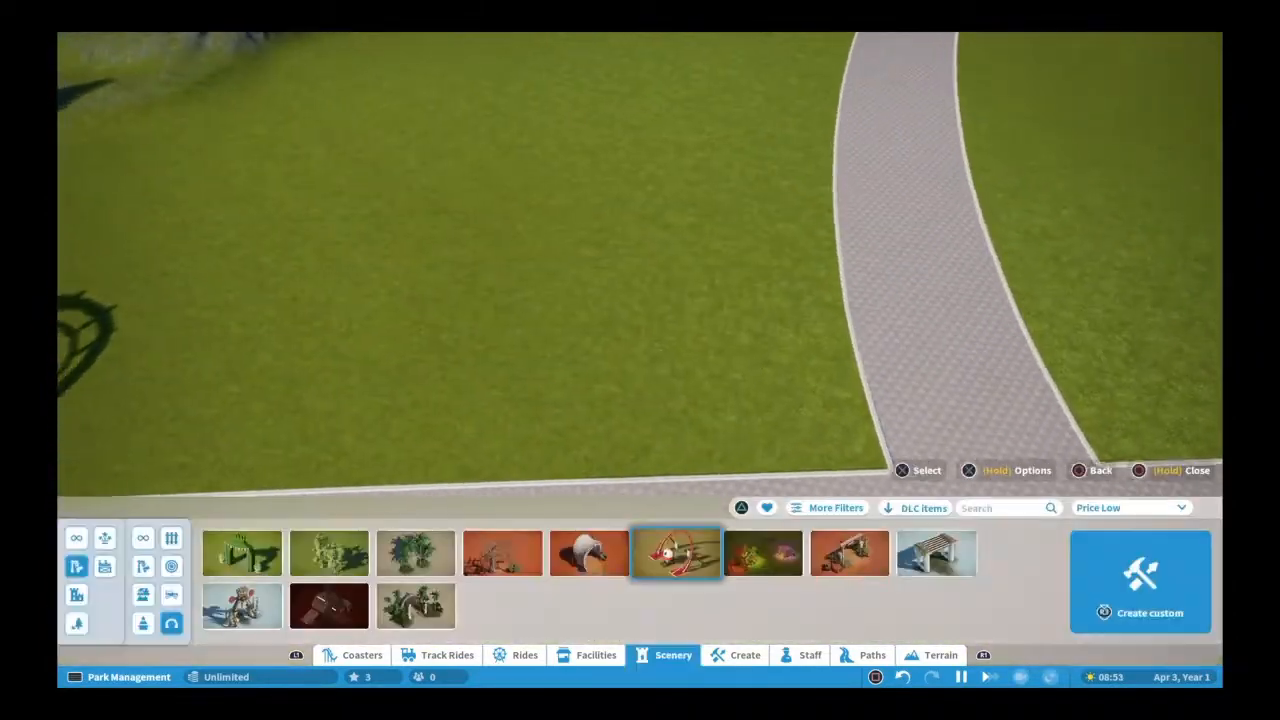
left_click(328, 553)
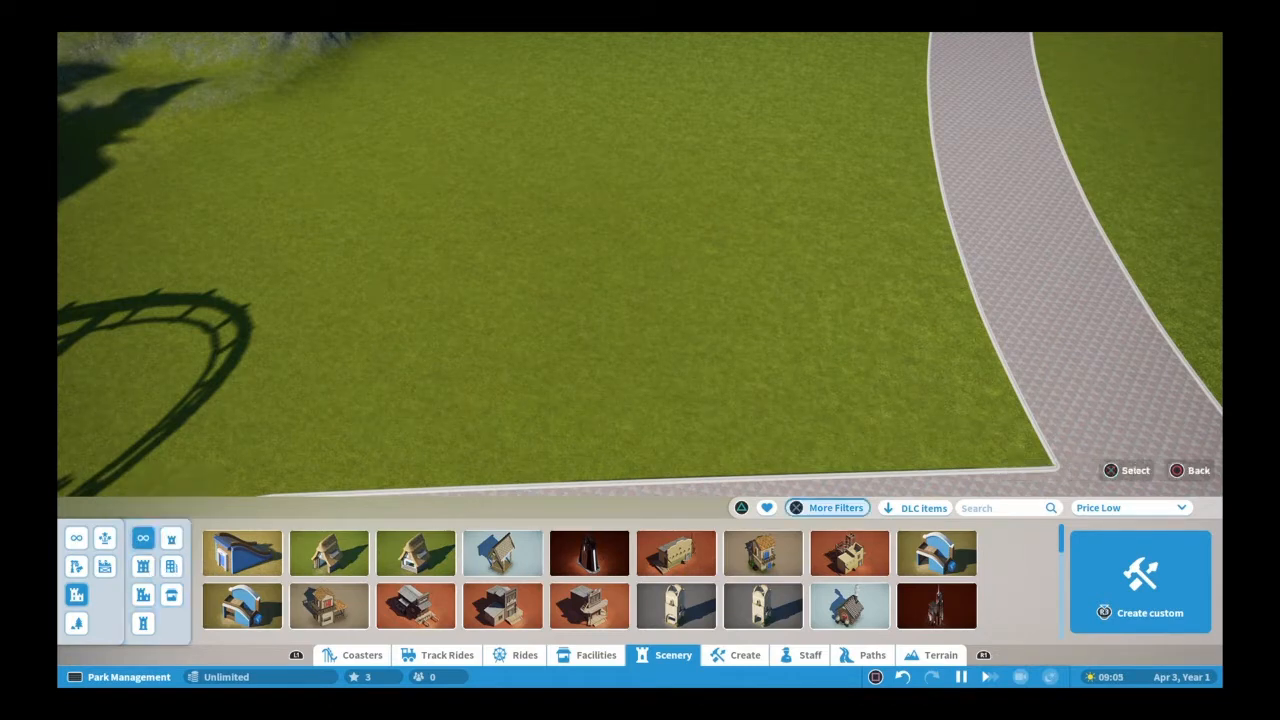
left_click(835, 507)
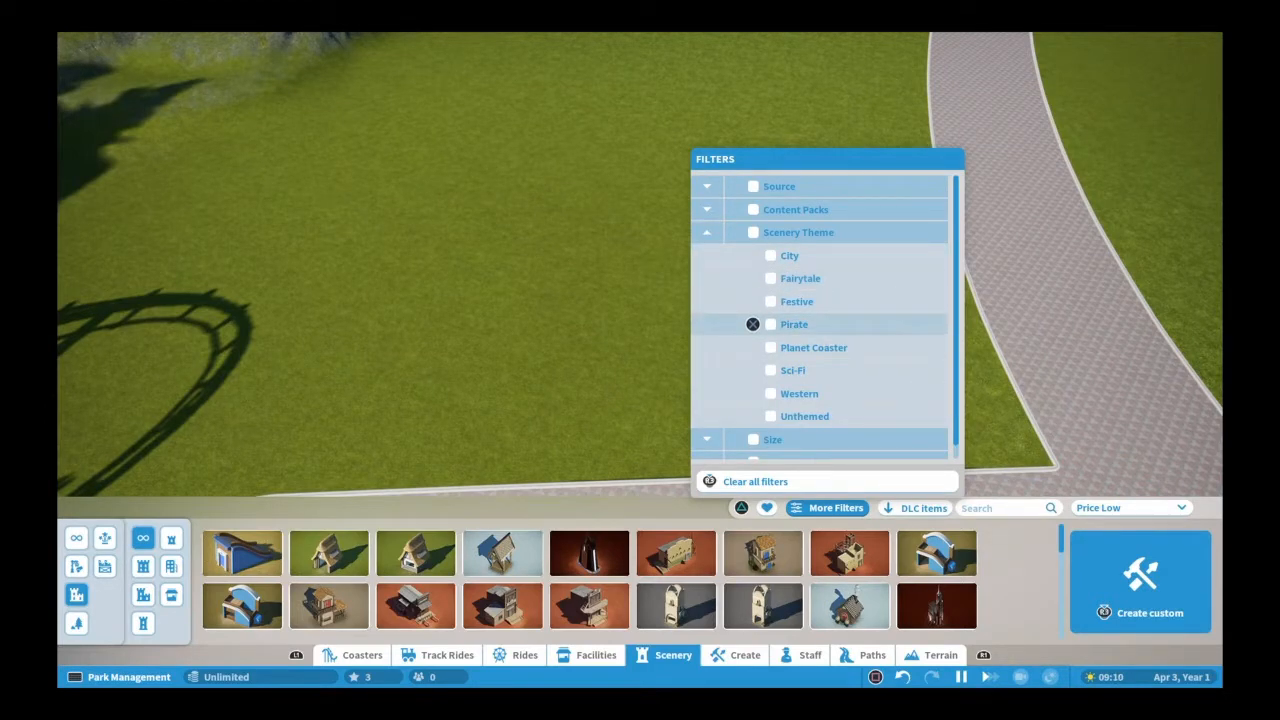
left_click(770, 347)
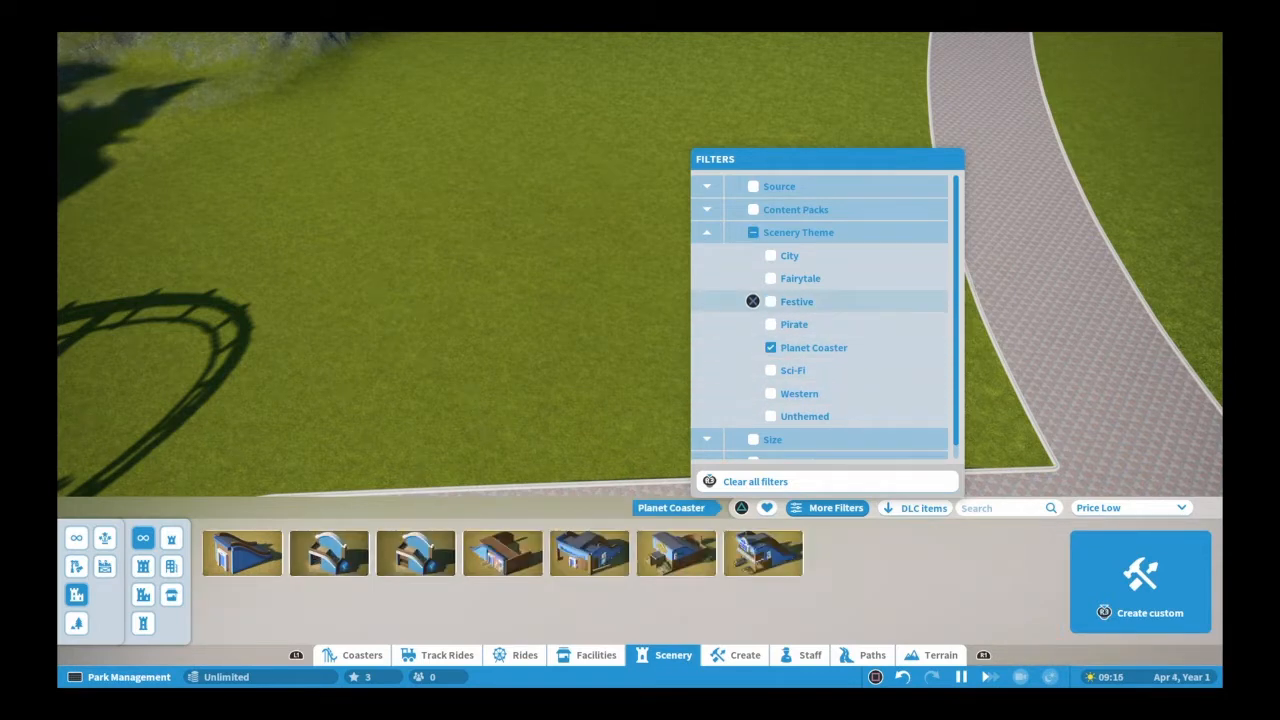
left_click(770, 347)
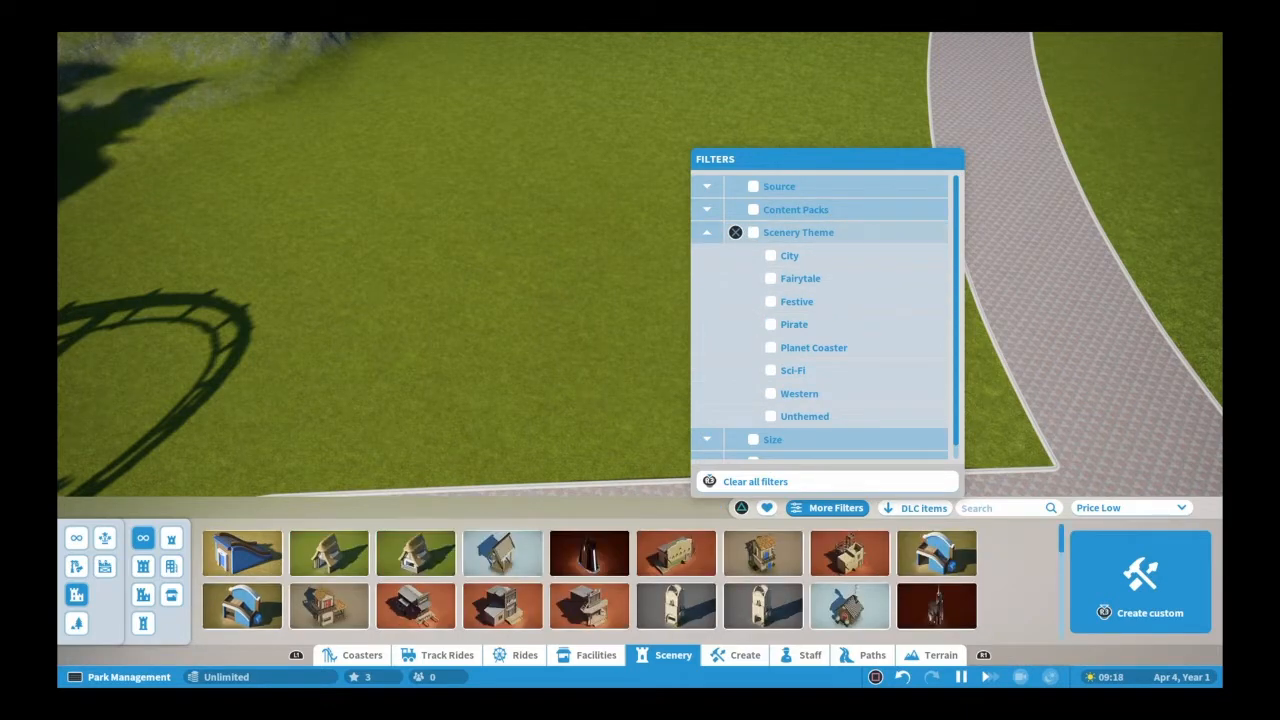
left_click(753, 232)
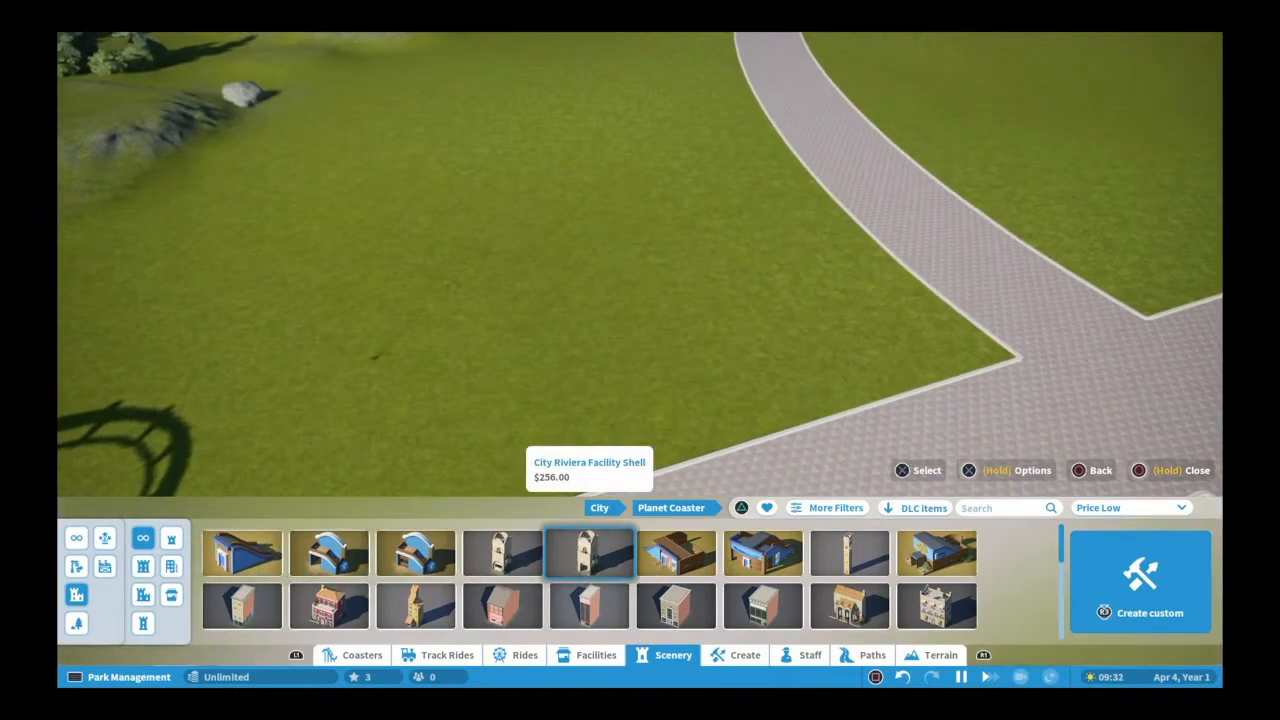
Show the Medium Building scenery category.
left_click(675, 606)
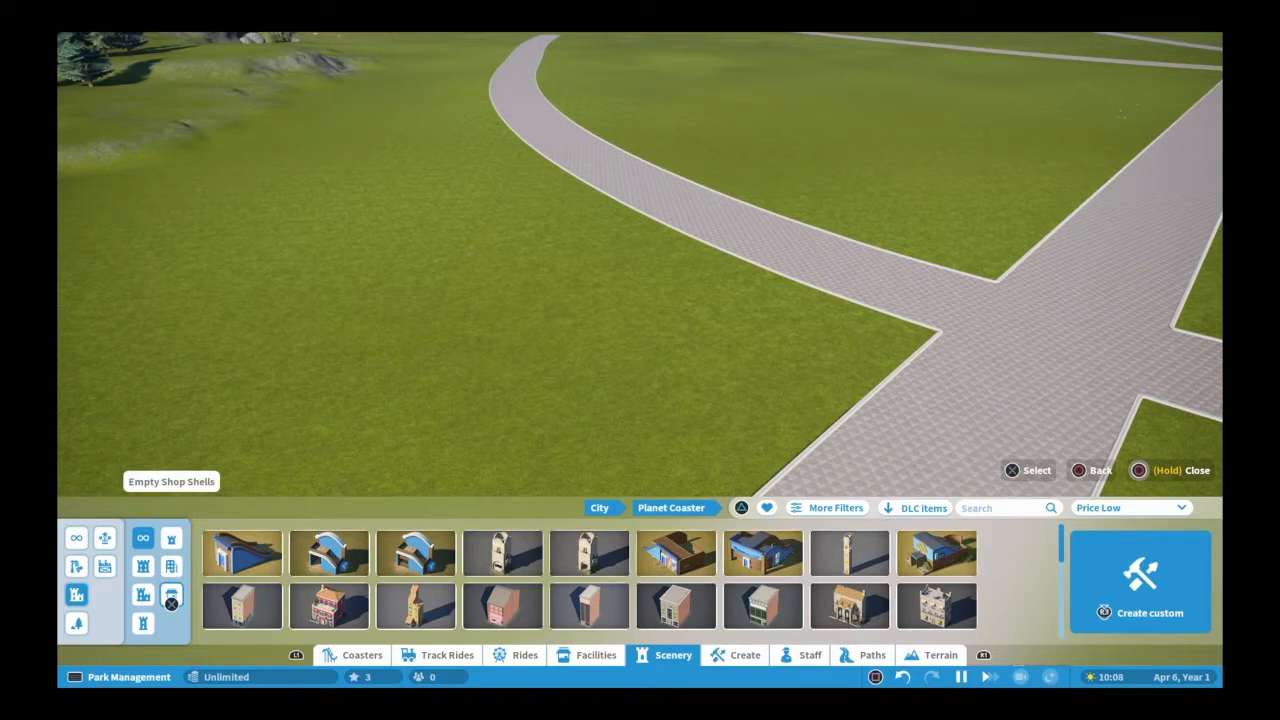
left_click(142, 623)
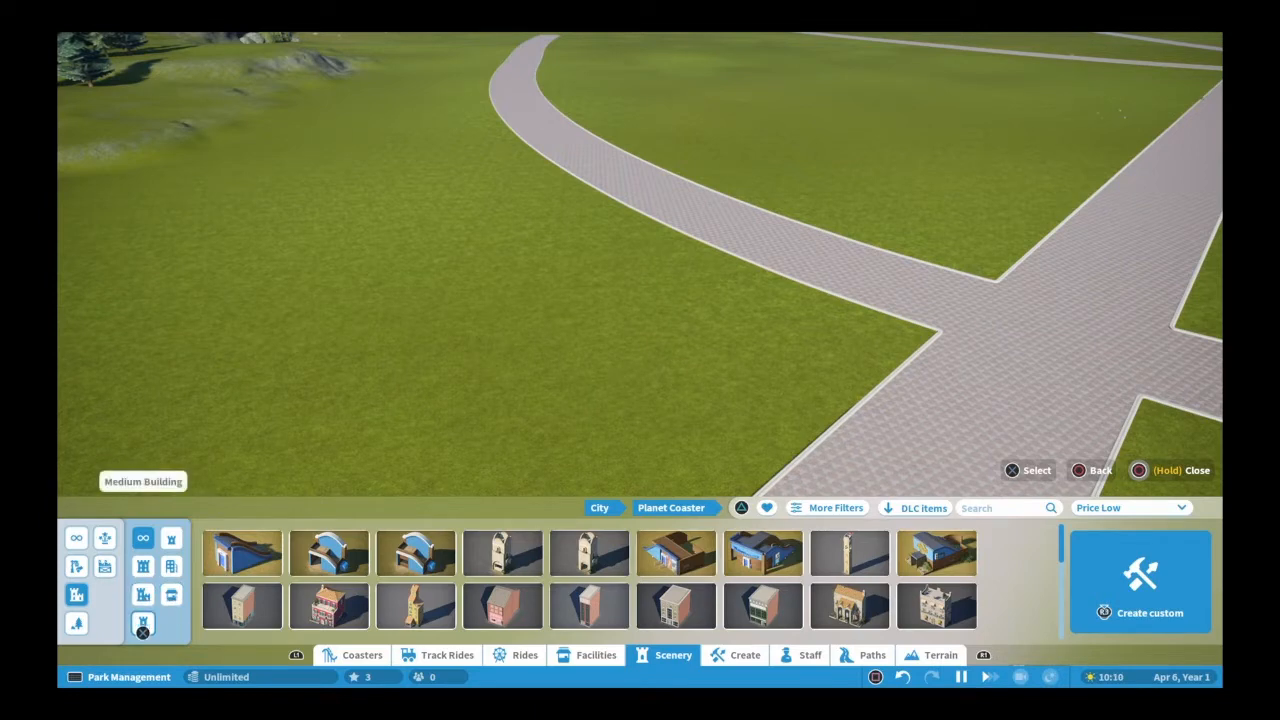
left_click(143, 623)
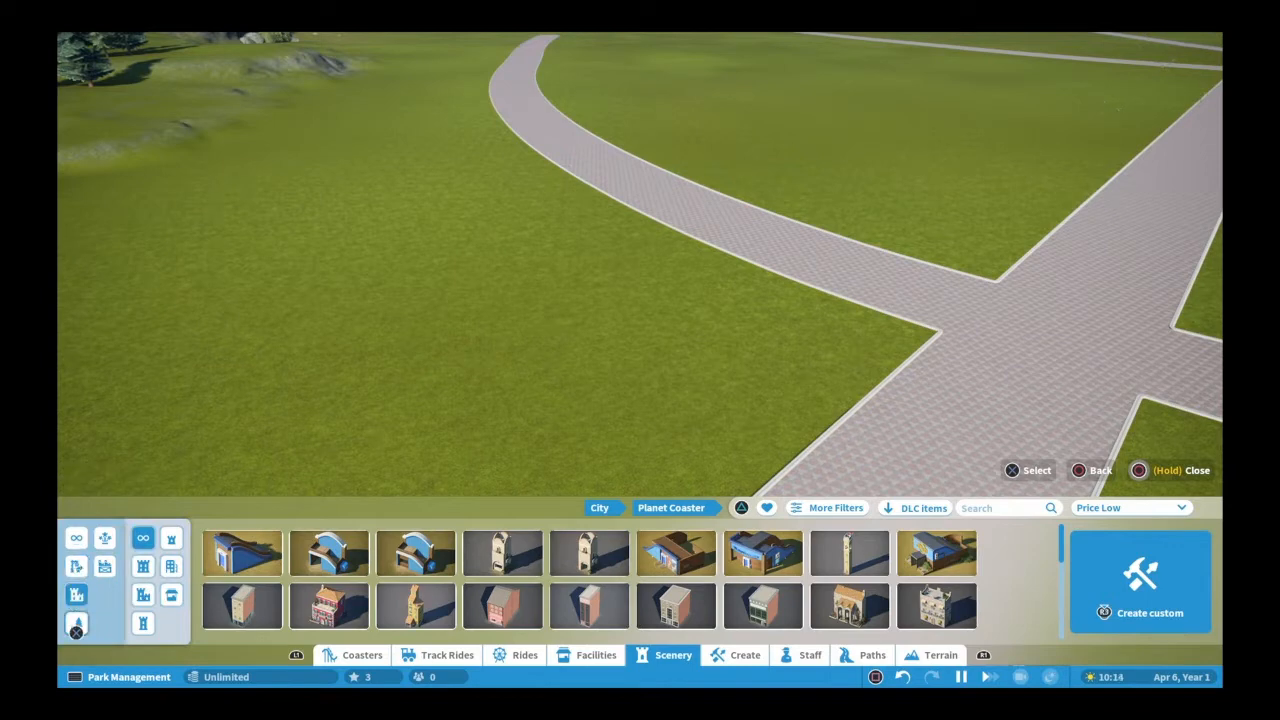
left_click(596, 655)
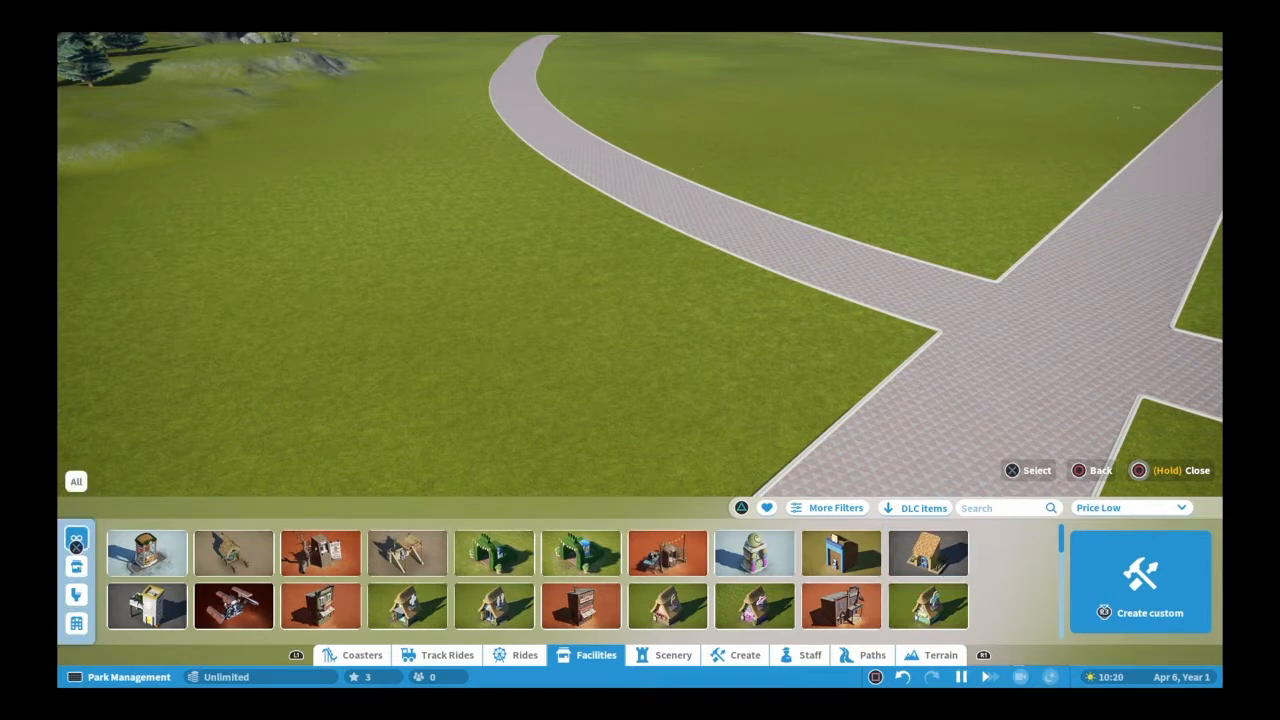
Filter all facilities to the Planet Coaster theme and pick Planet Food Shops.
left_click(146, 553)
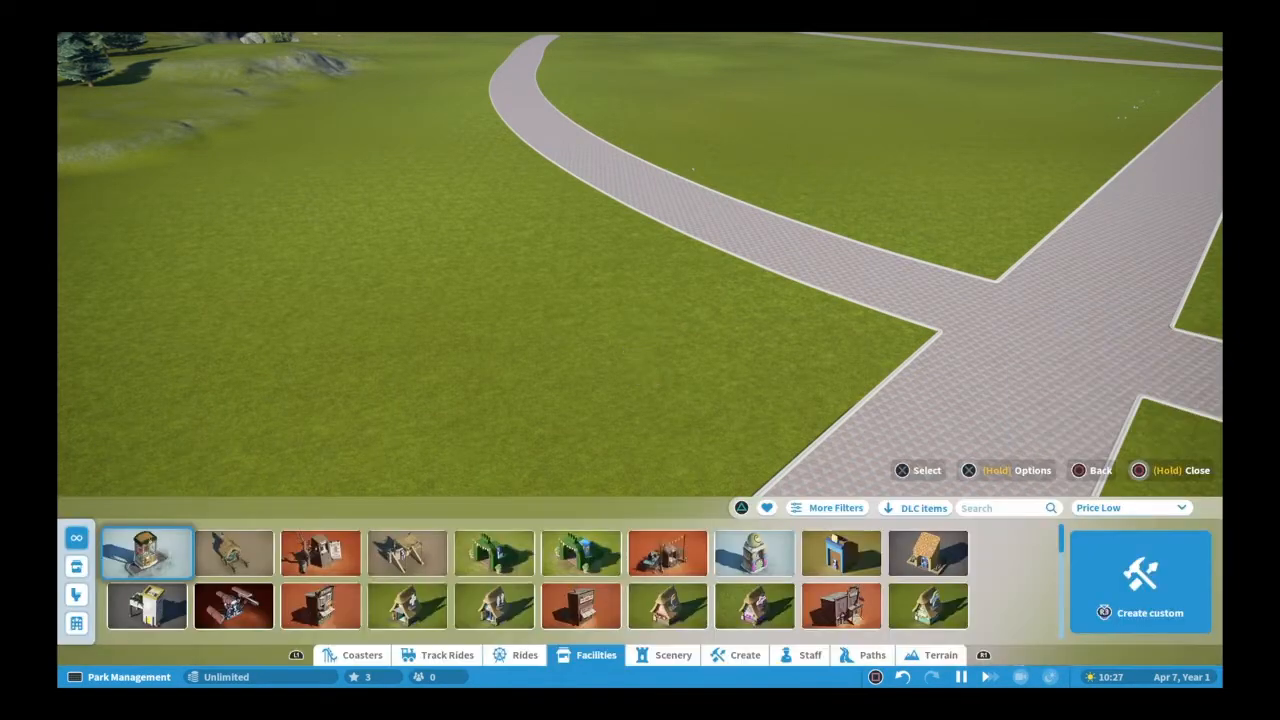
left_click(827, 507)
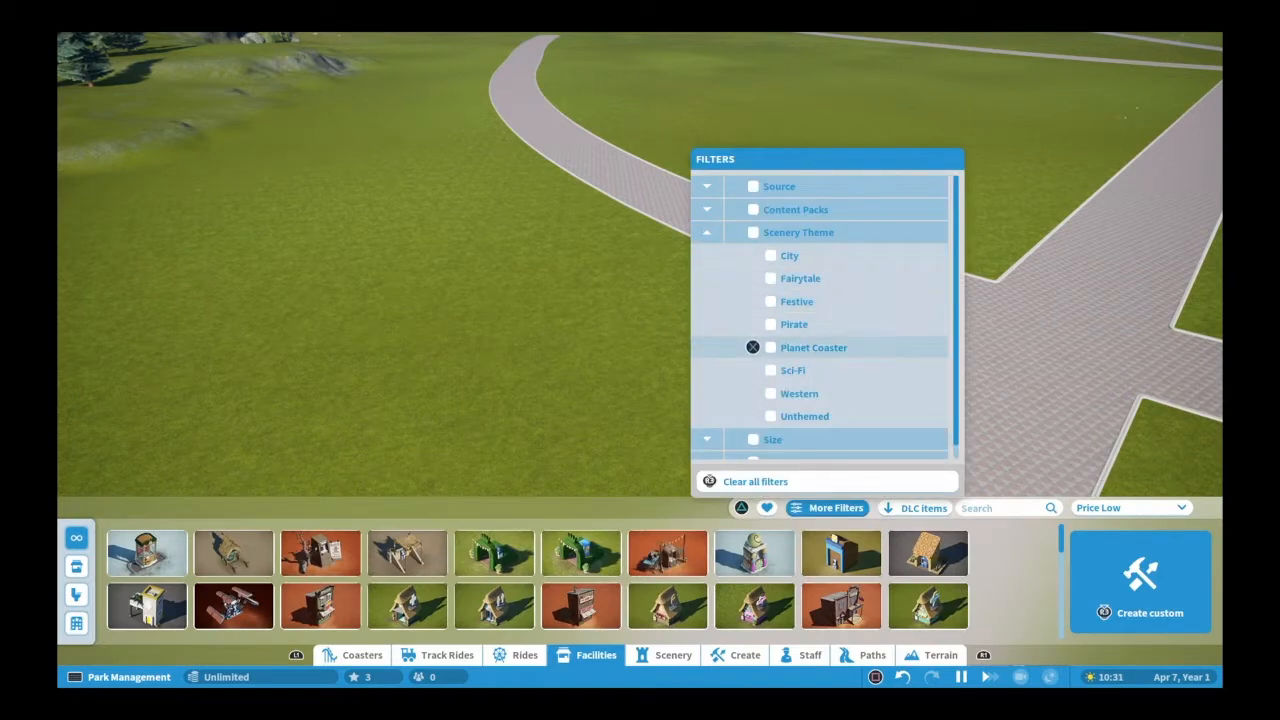
left_click(814, 347)
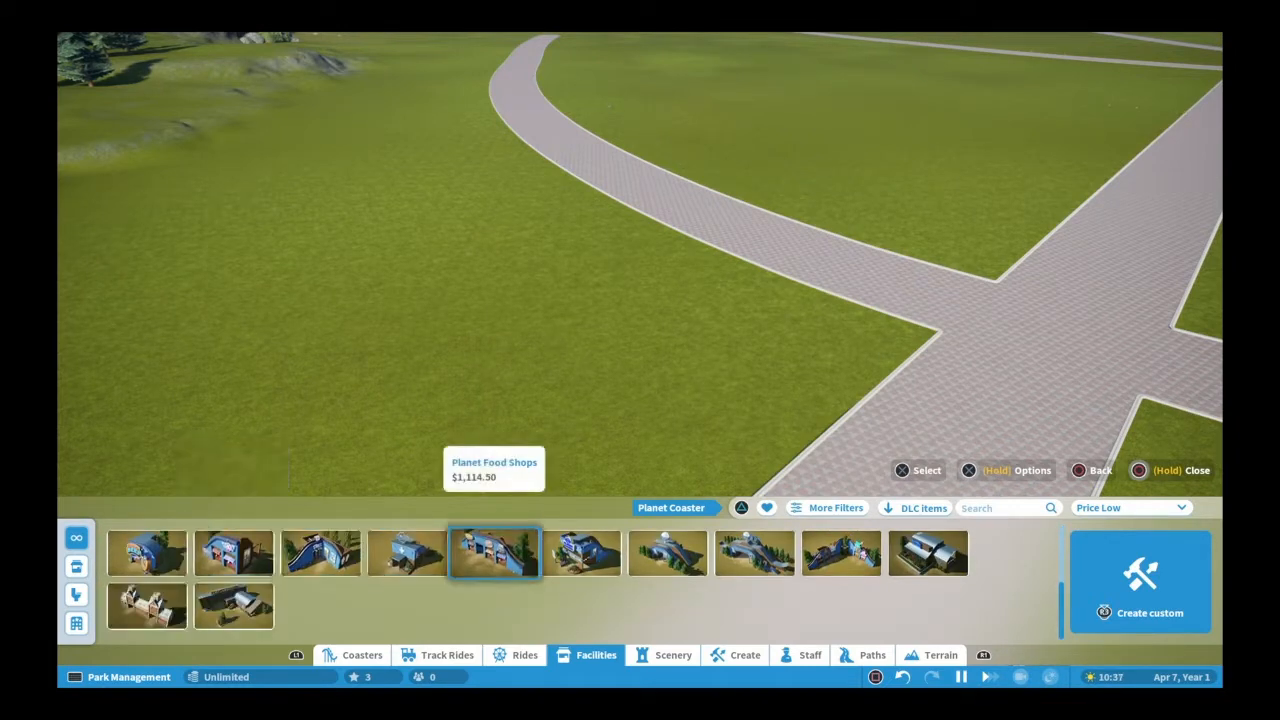
left_click(493, 552)
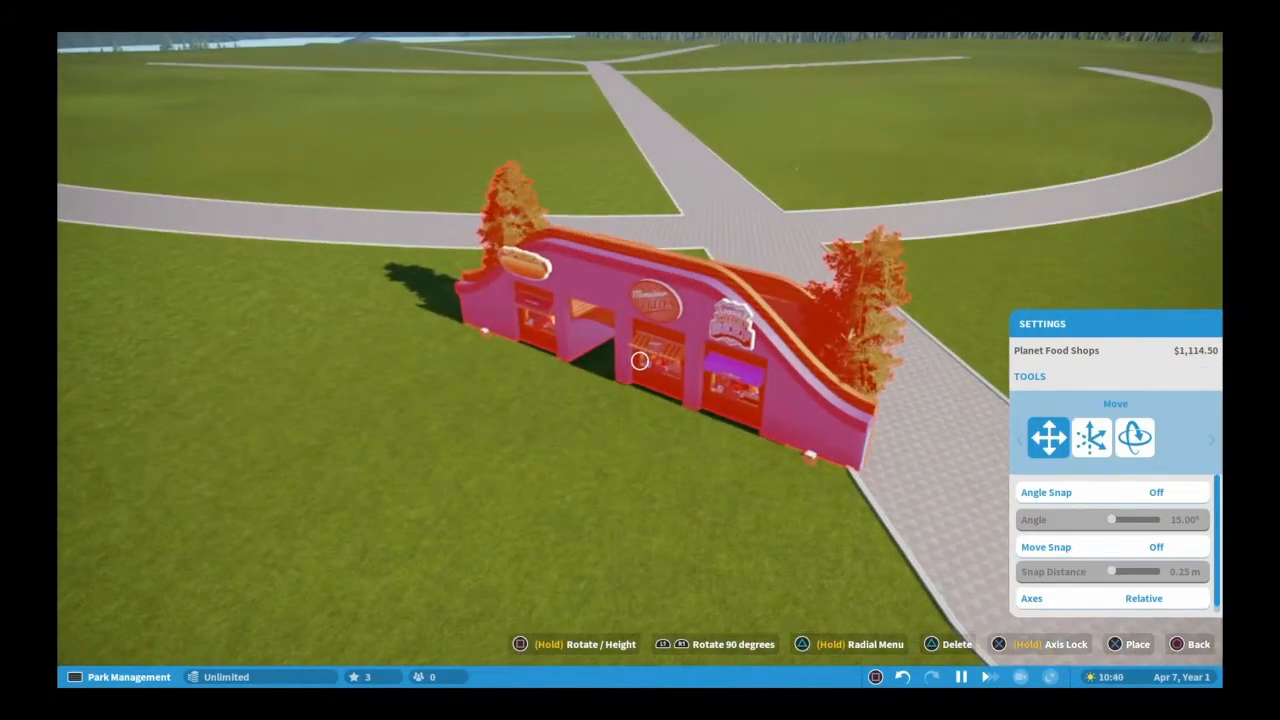
Rotate the Planet Food Shops and set it down beside the path.
left_click(1135, 438)
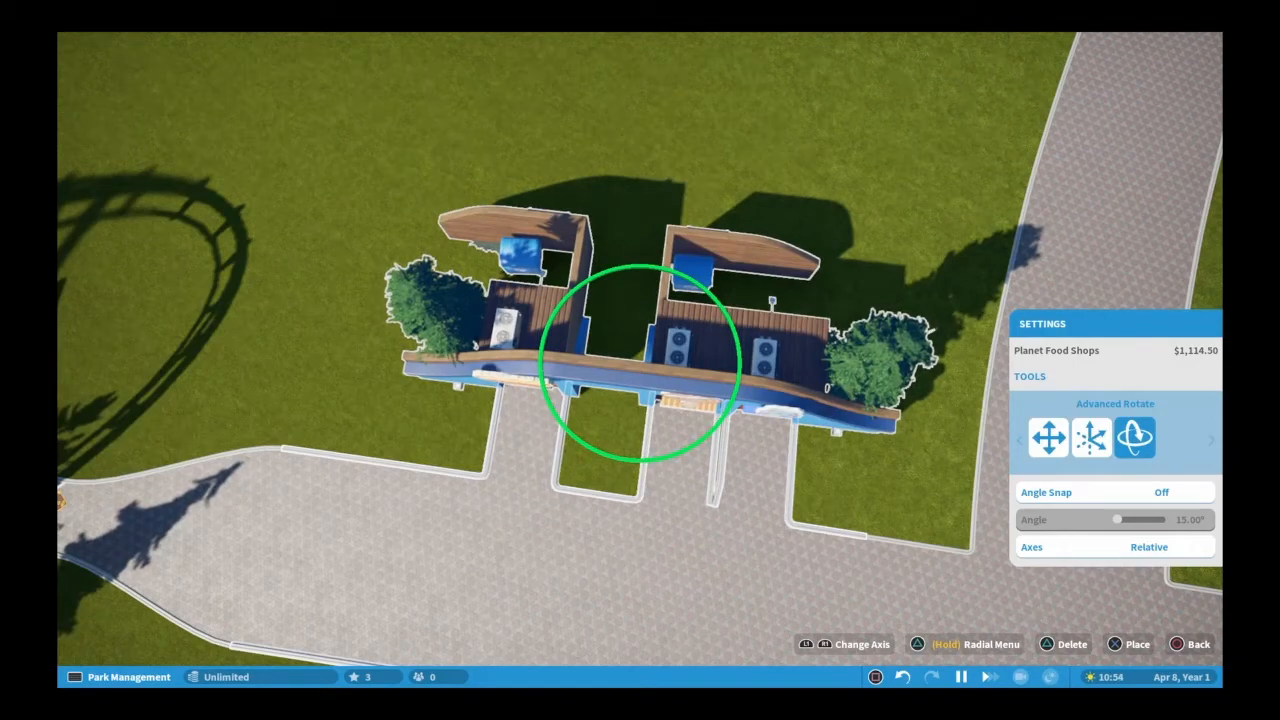
left_click(1048, 438)
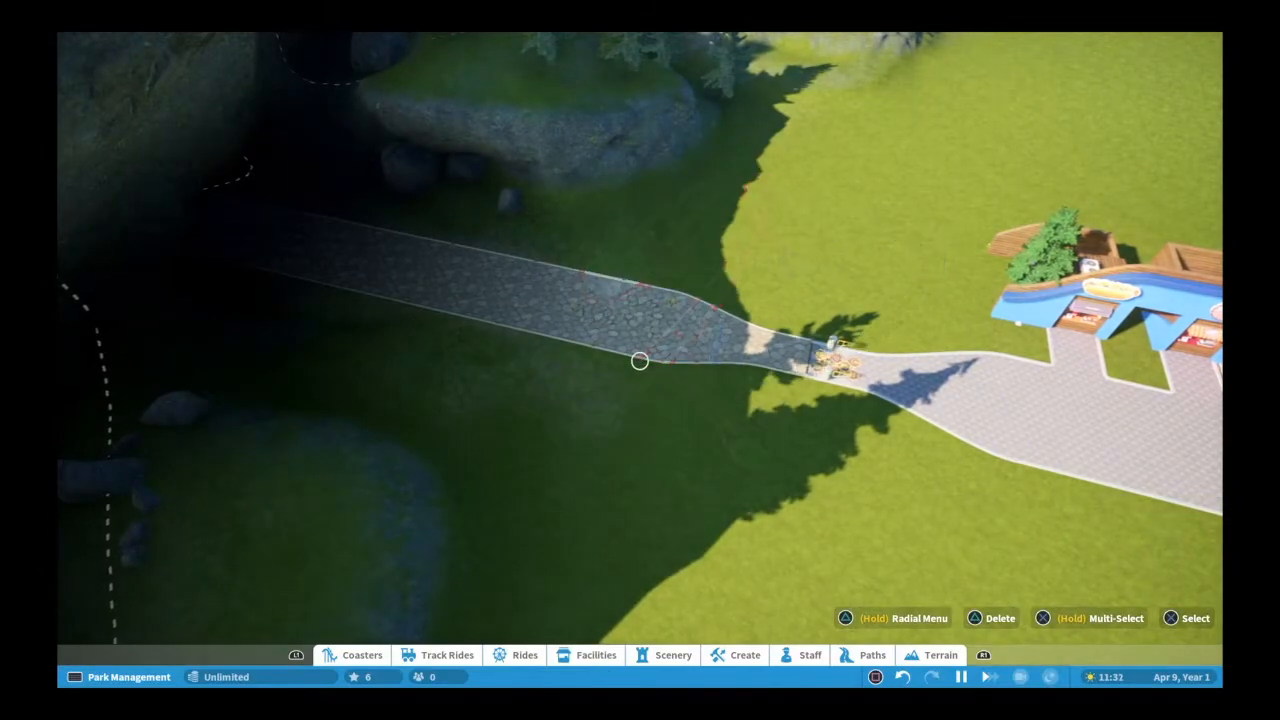
Pick the Planet Park Entrance from Facilities and start positioning it on the path.
left_click(596, 655)
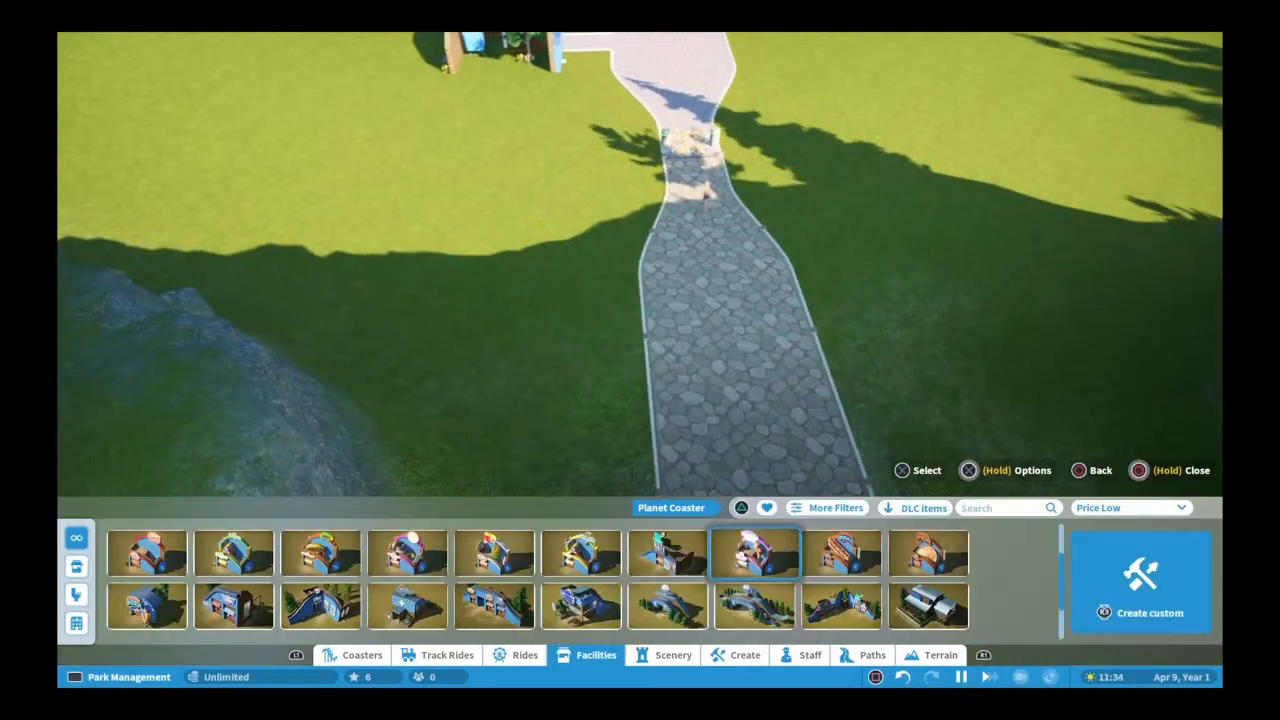
left_click(667, 606)
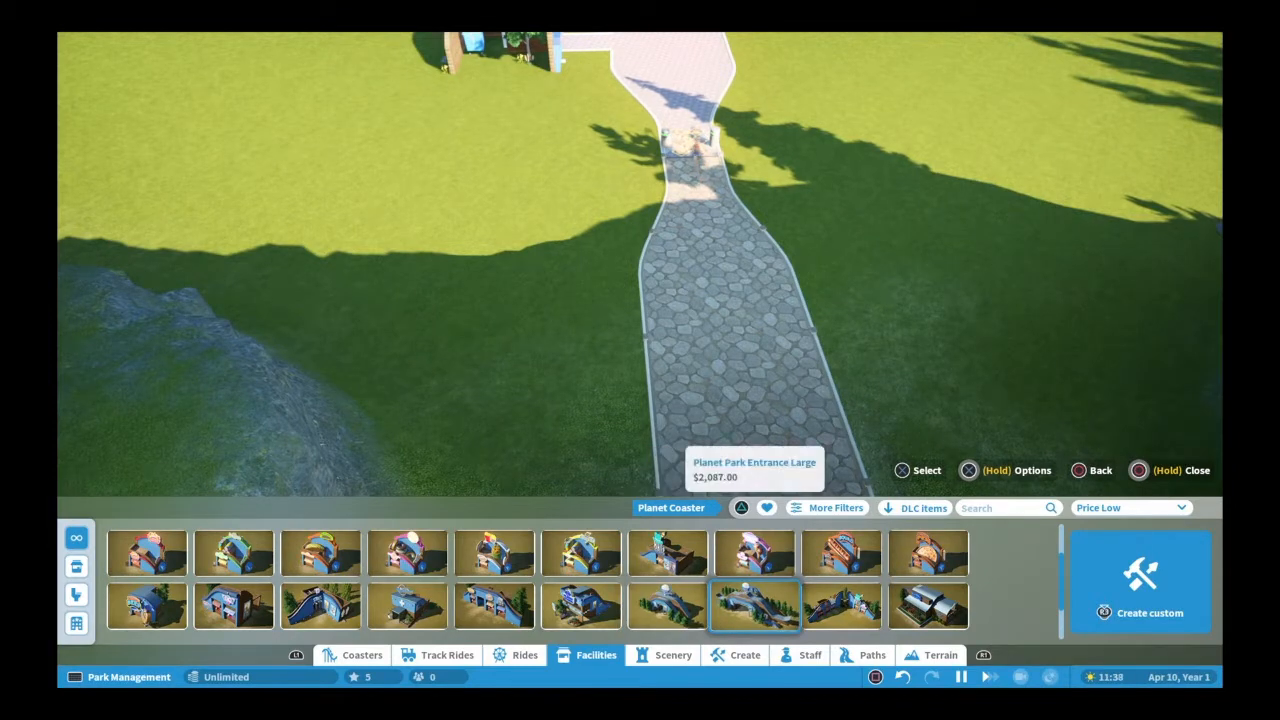
left_click(840, 606)
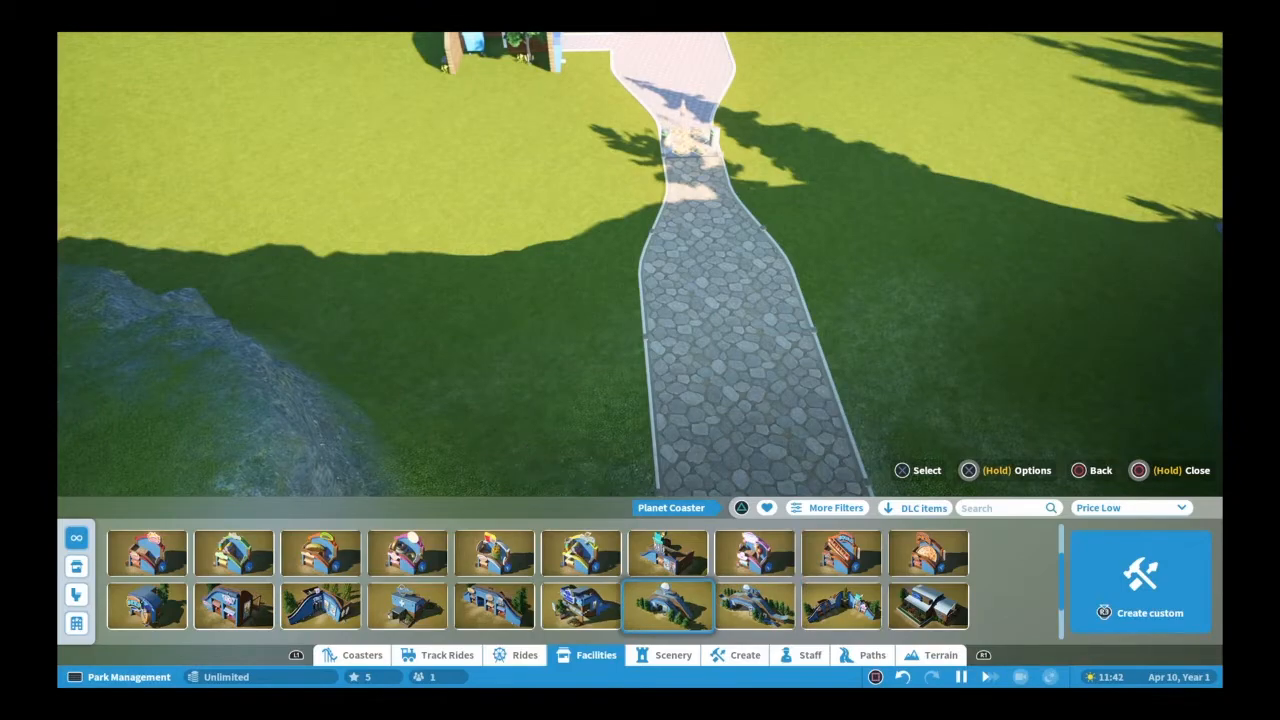
left_click(667, 605)
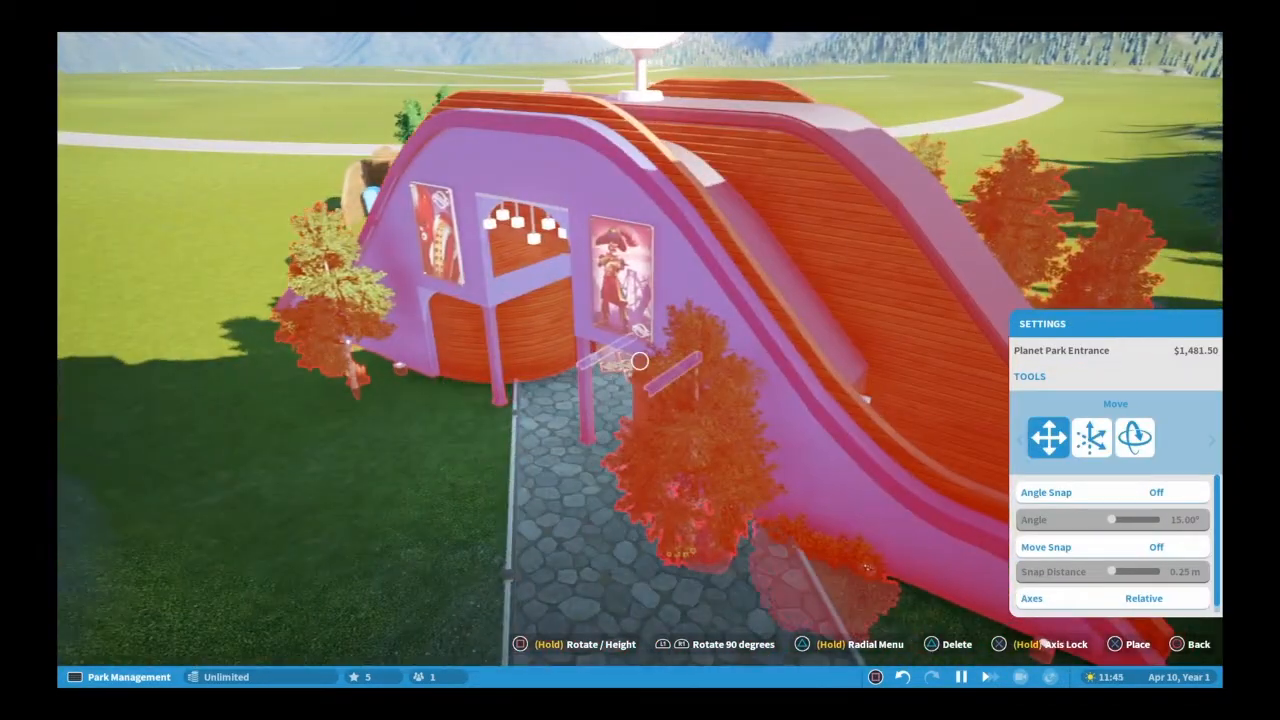
left_click(1135, 438)
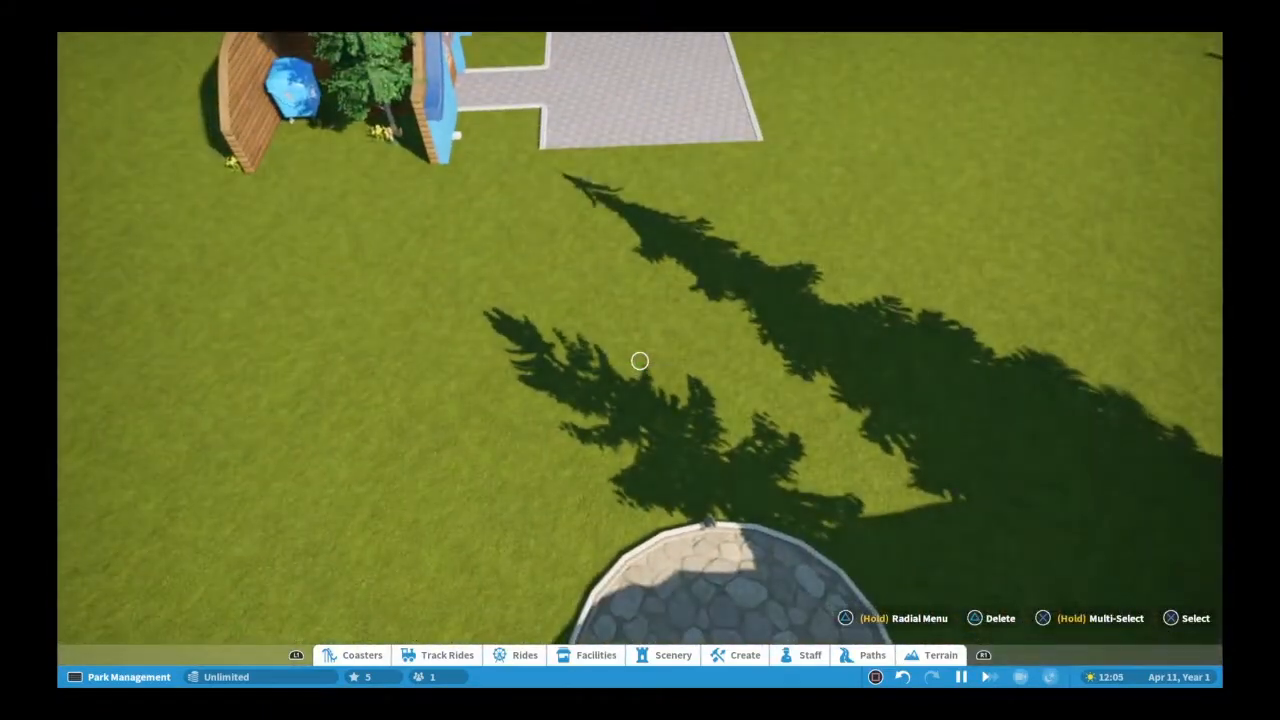
Reselect Planet Park Entrance, rotate it, and place it across the cobblestone path.
left_click(596, 655)
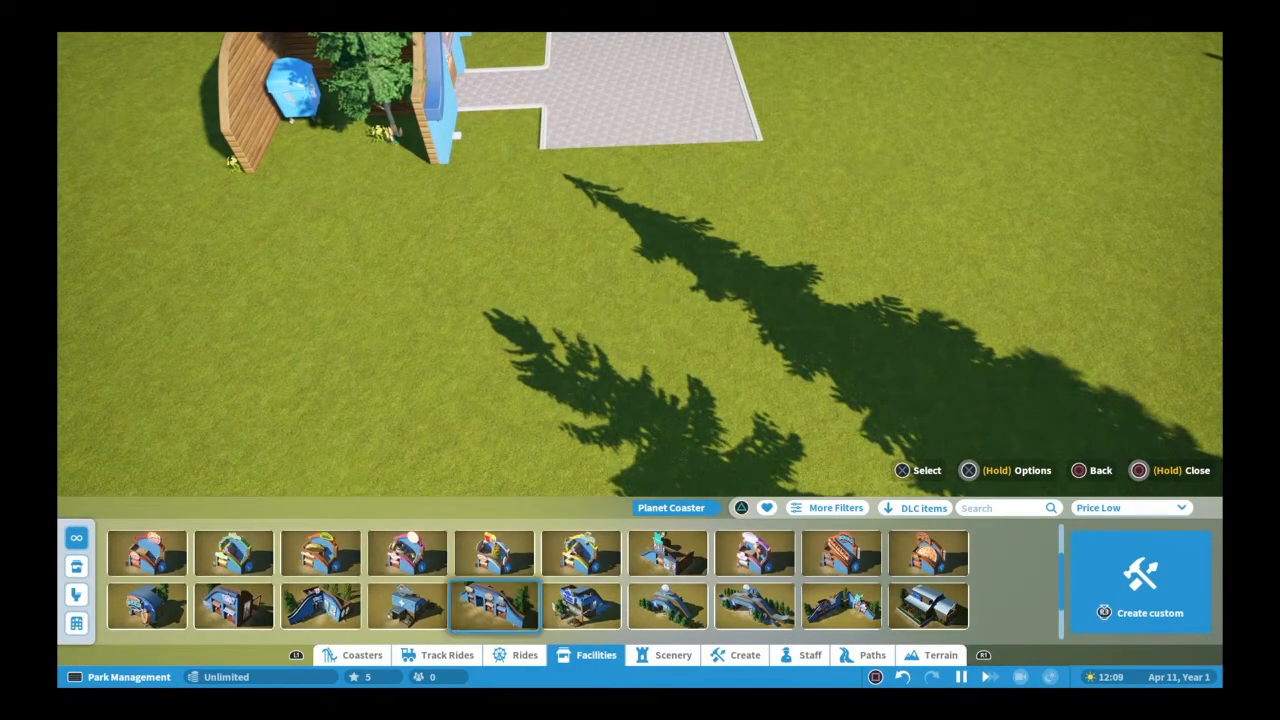
left_click(493, 605)
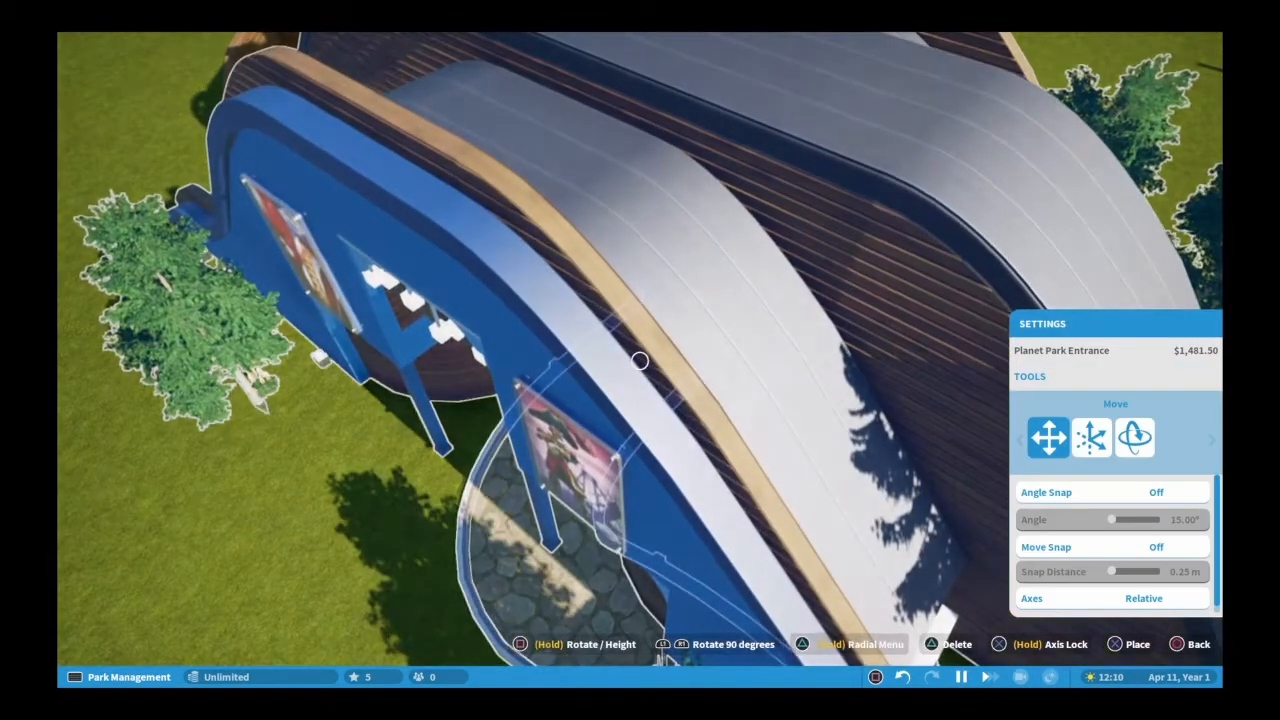
left_click(1135, 438)
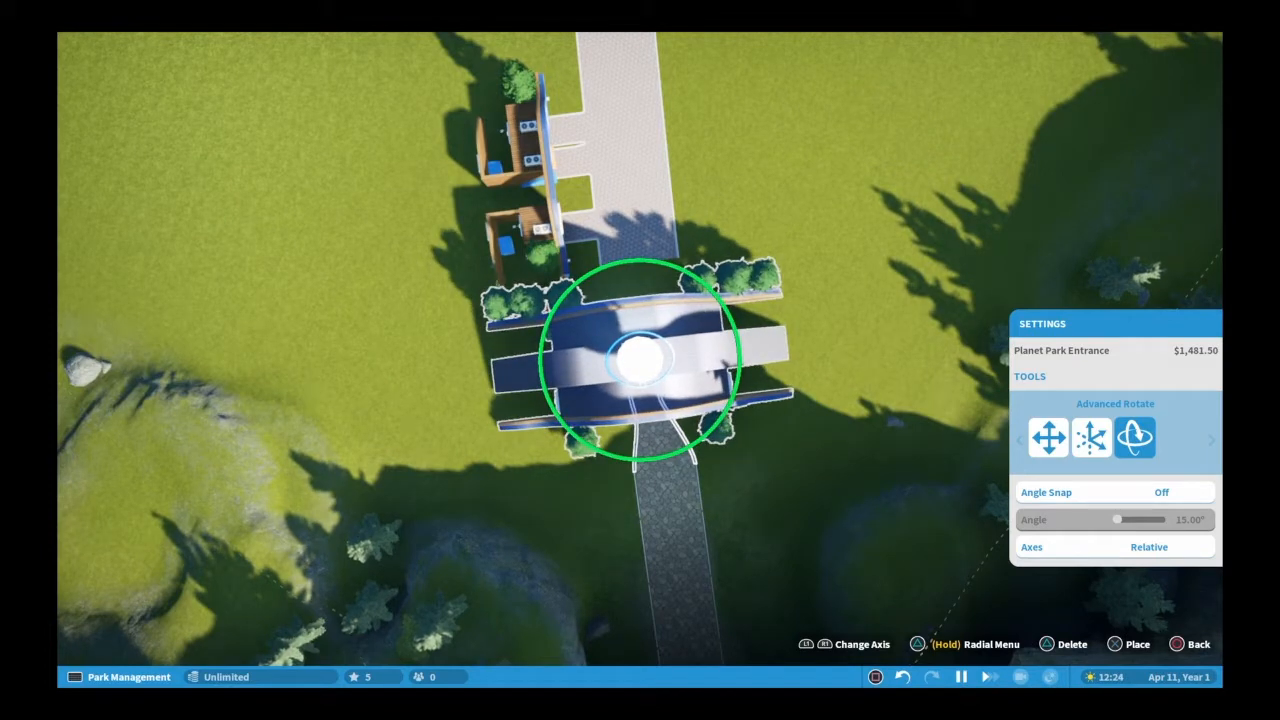
left_click(1048, 438)
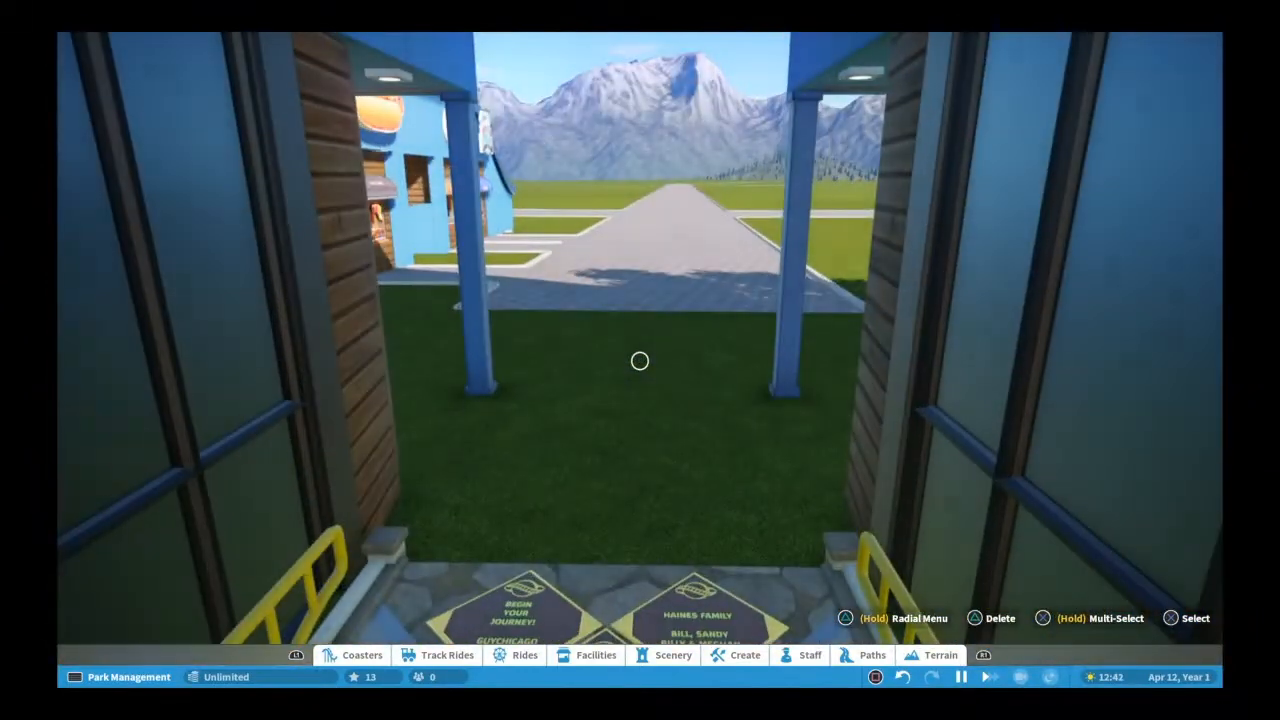
Browse the catalogue tabs back to Scenery to preview Planet Building 4.
left_click(744, 655)
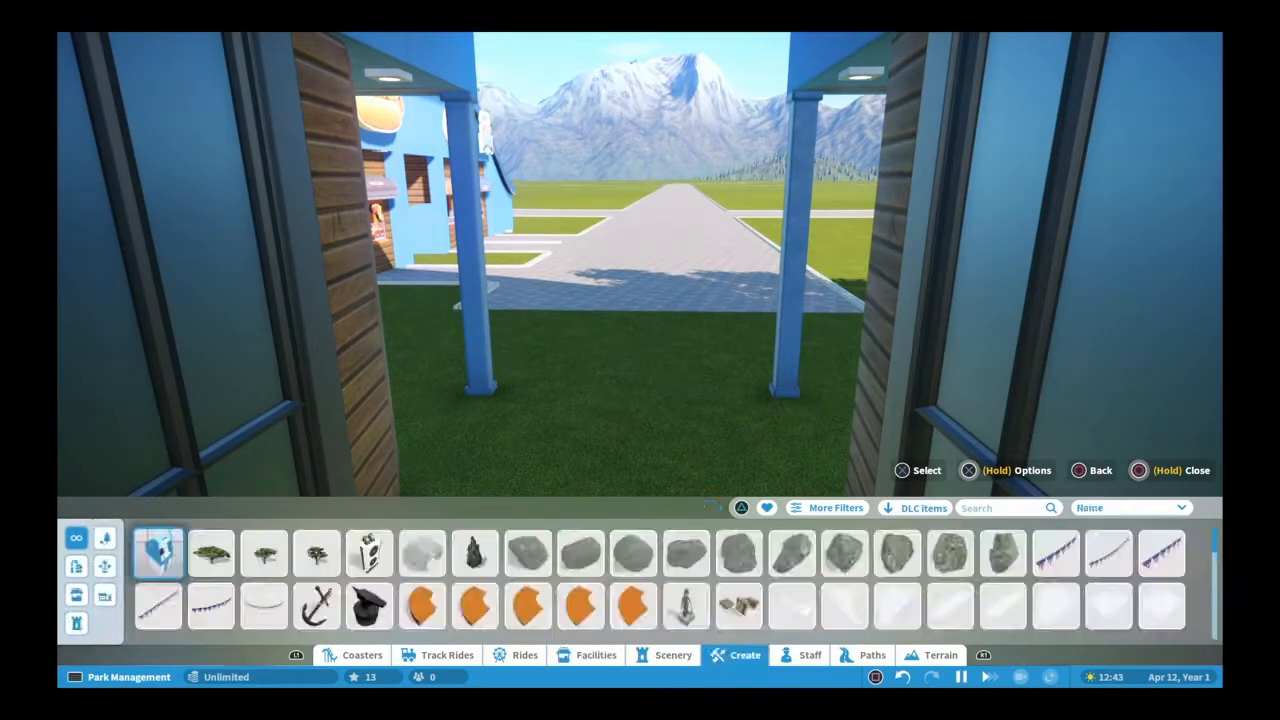
left_click(872, 655)
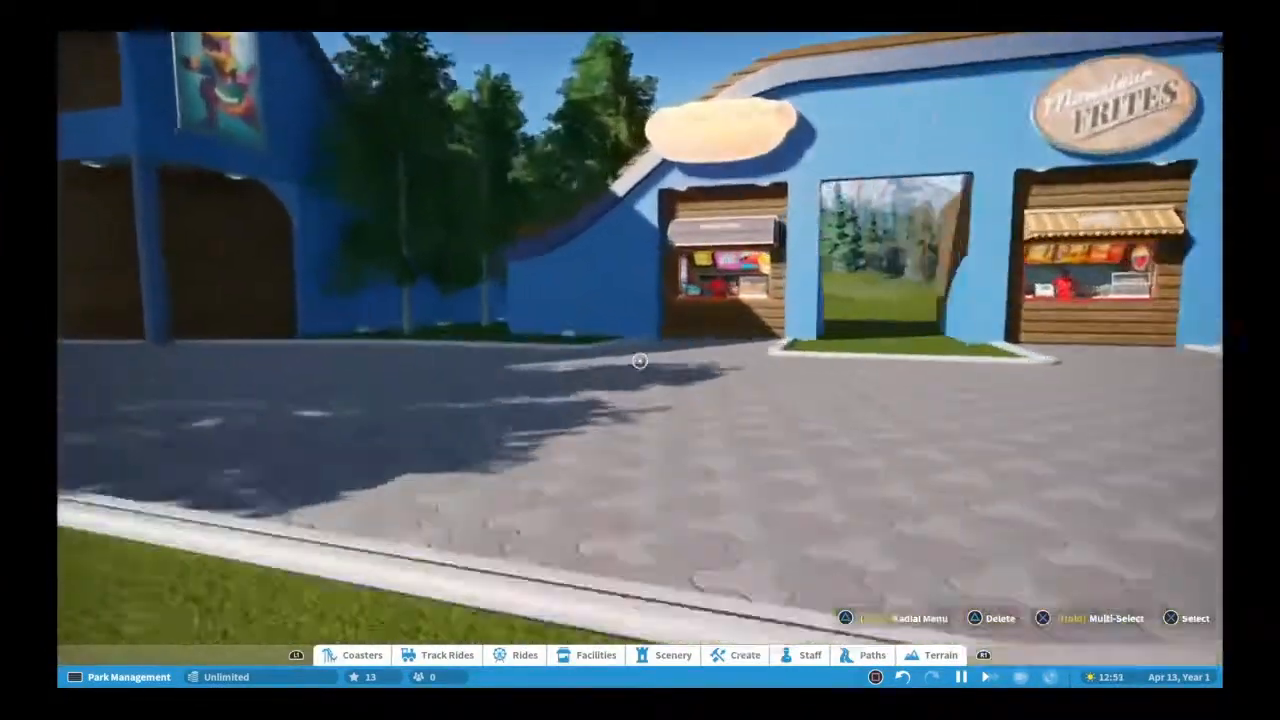
mouse_move(640, 360)
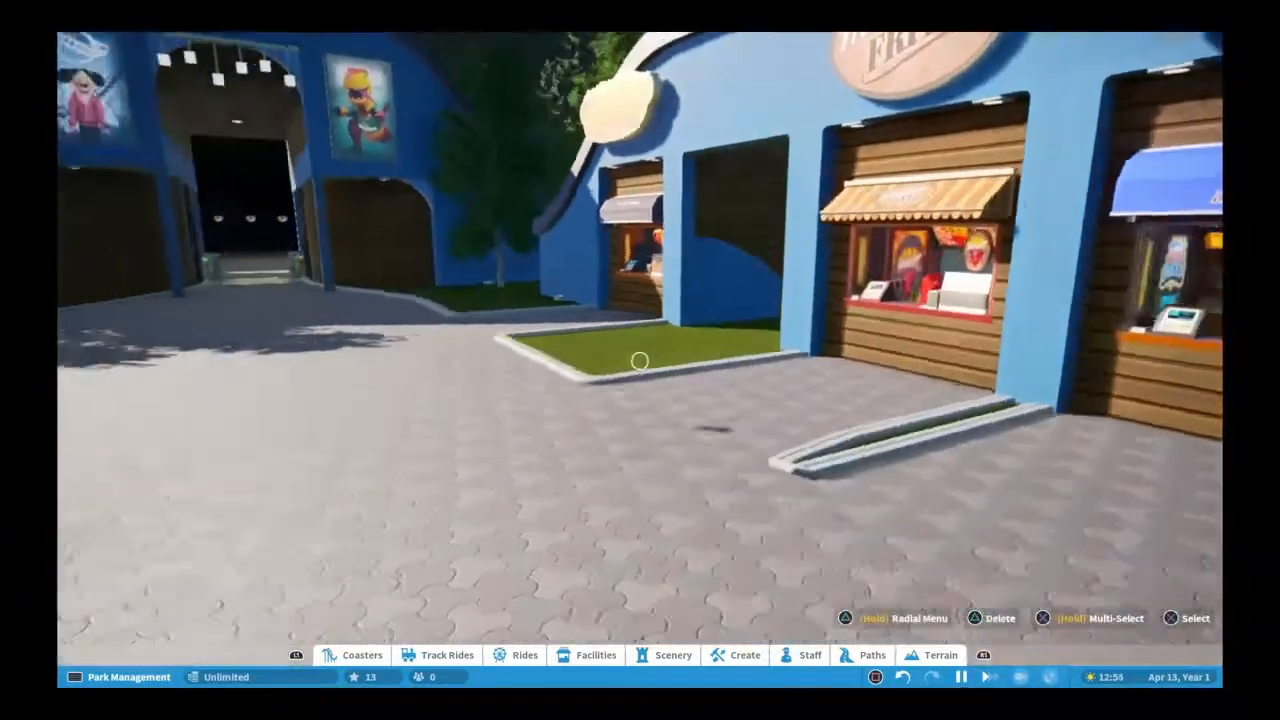
left_click(672, 655)
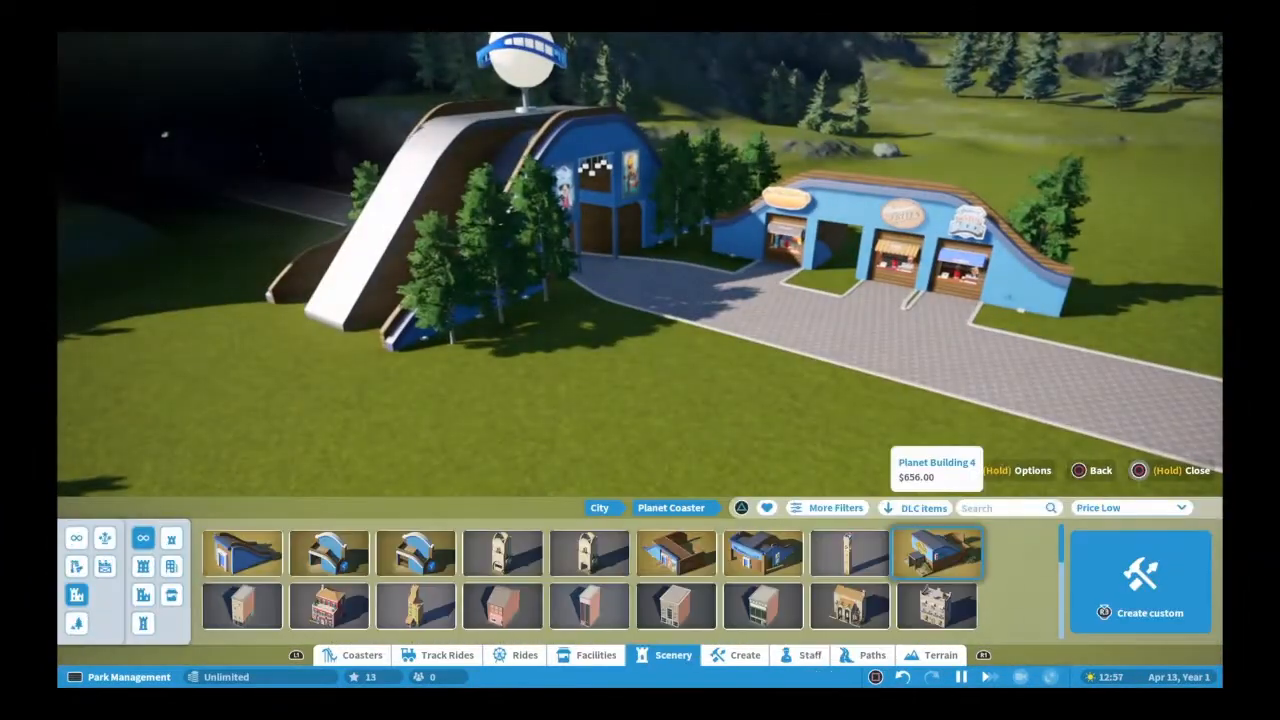
Place the curved blue shop building with balloon and hat stalls from Facilities.
left_click(596, 655)
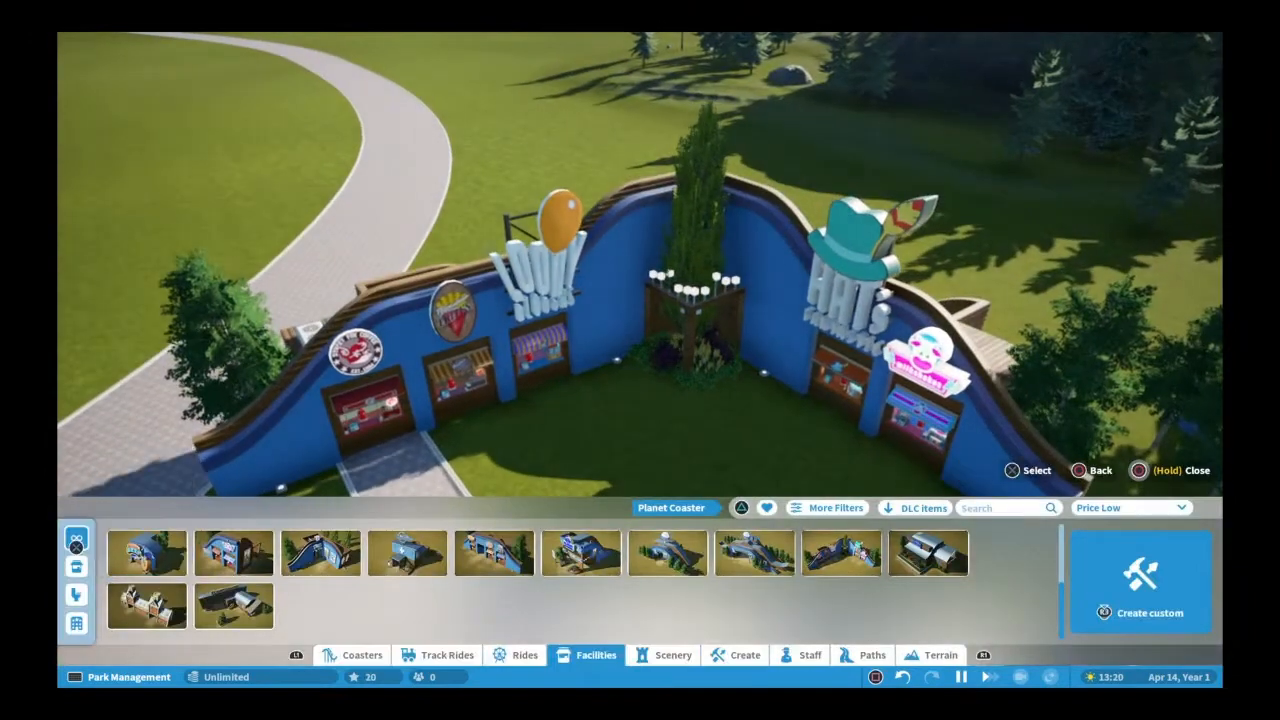
left_click(863, 655)
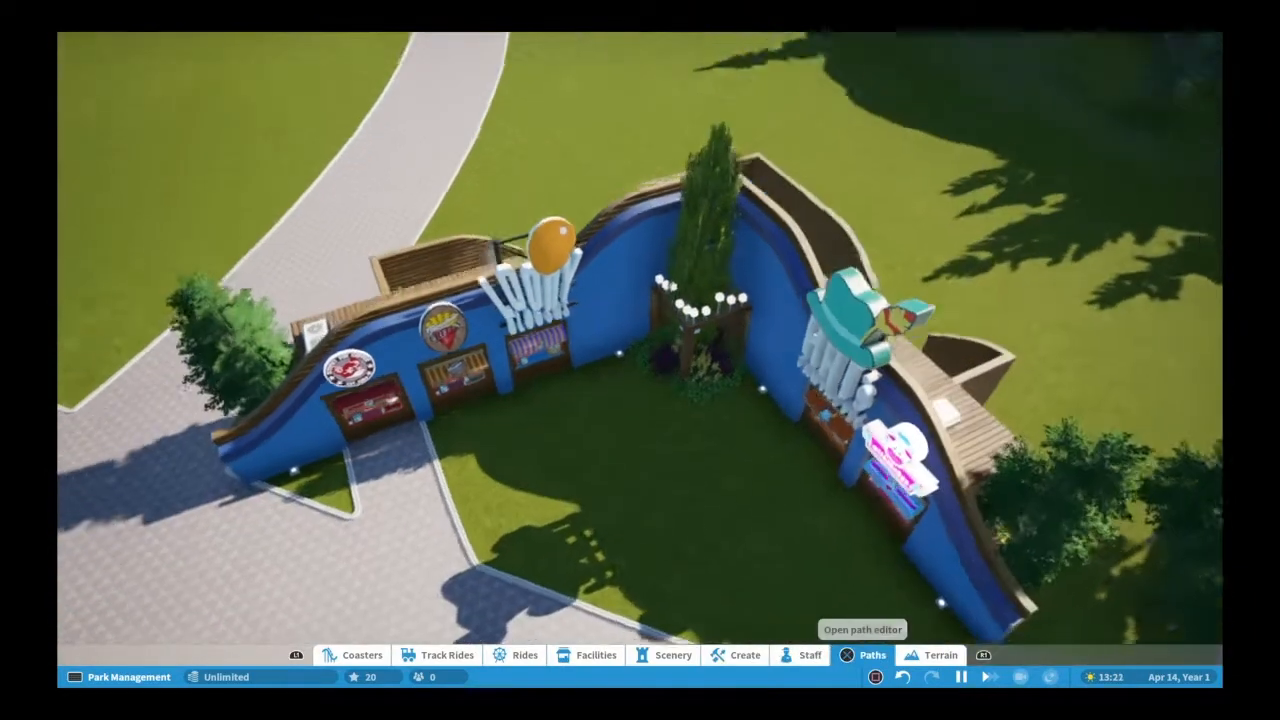
Draw a 9 m wide Purple Patterned curved path in front of the stalls.
left_click(863, 655)
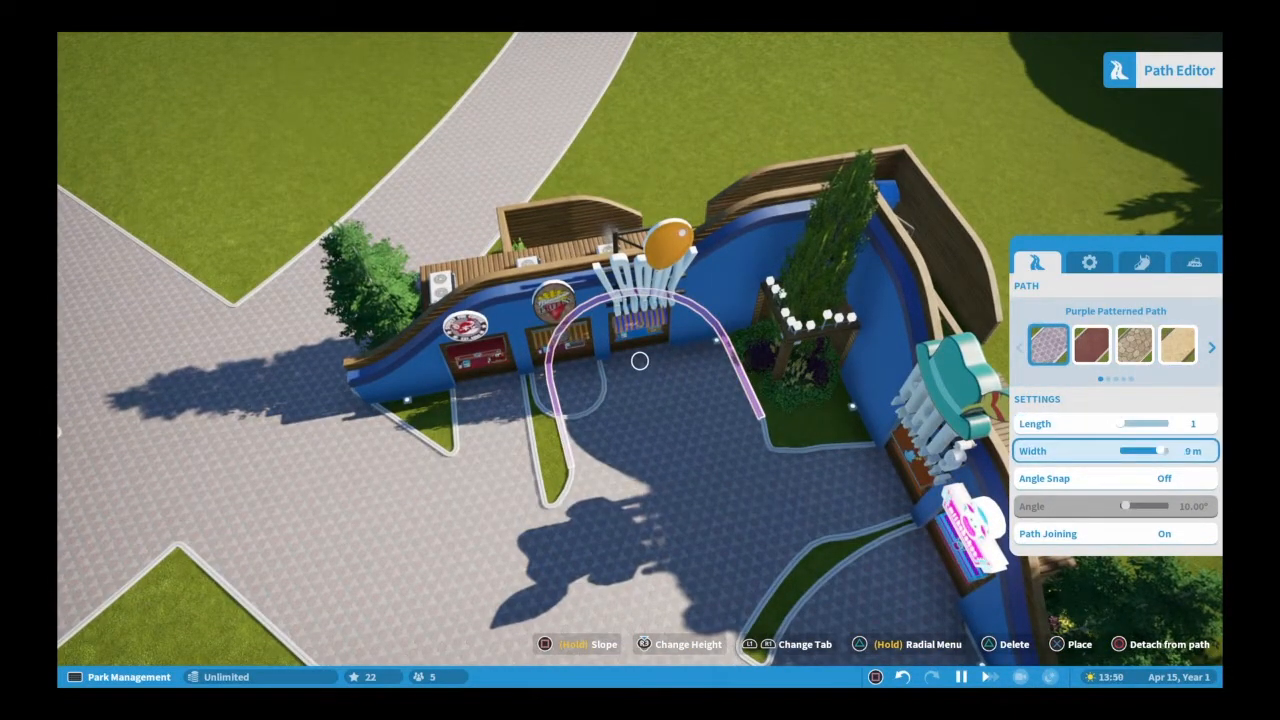
left_click_drag(1160, 450, 1120, 450)
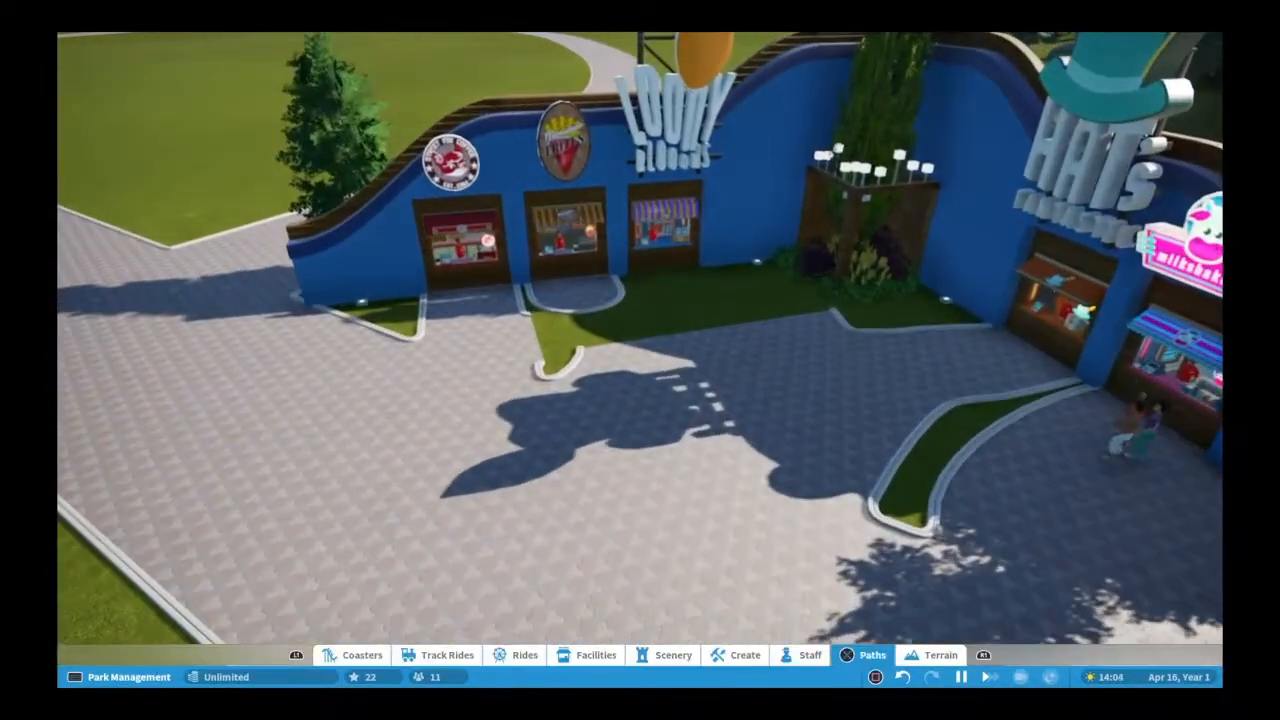
left_click(871, 655)
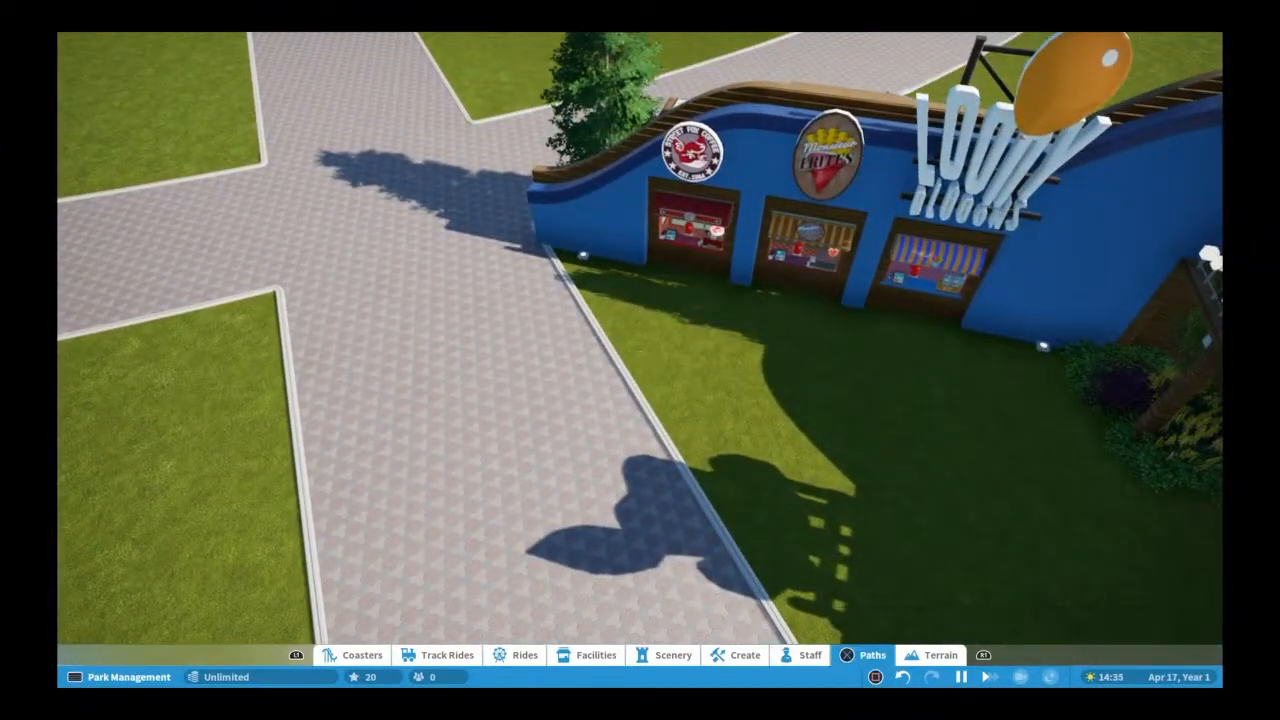
Draw 10 m wide path spurs from the main paths into each shop stall.
left_click(871, 655)
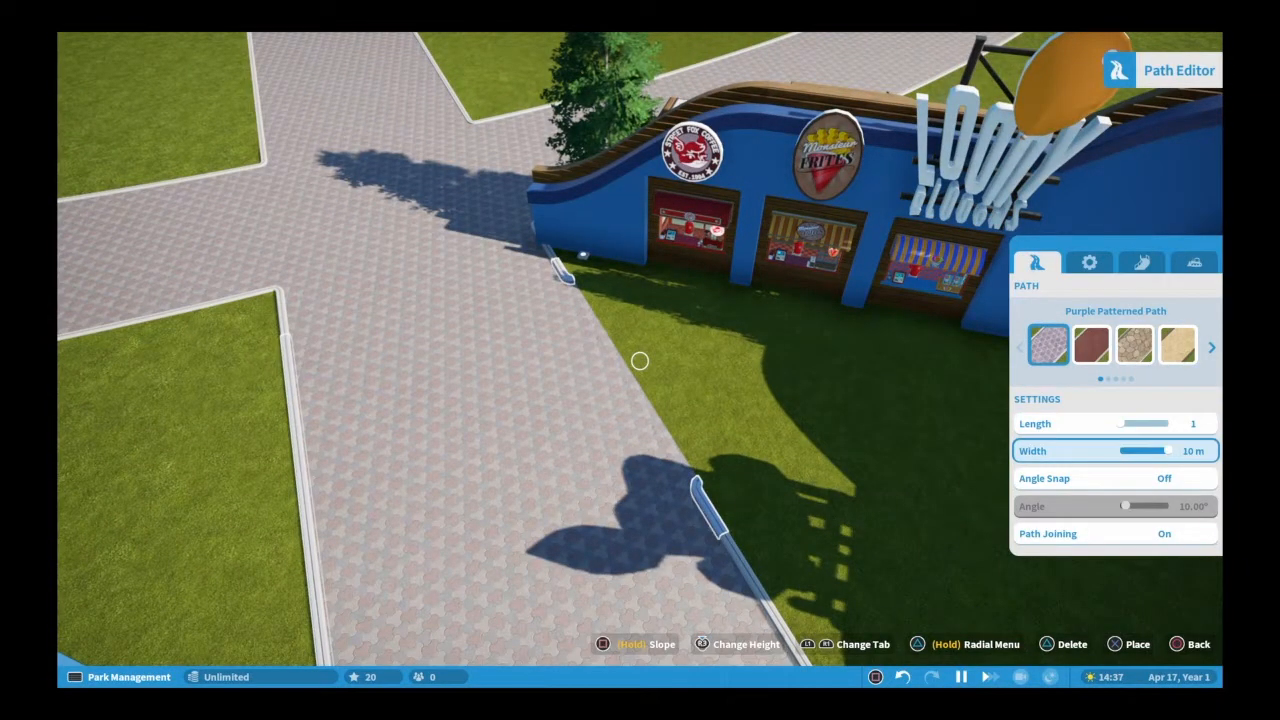
left_click_drag(1170, 451, 1120, 451)
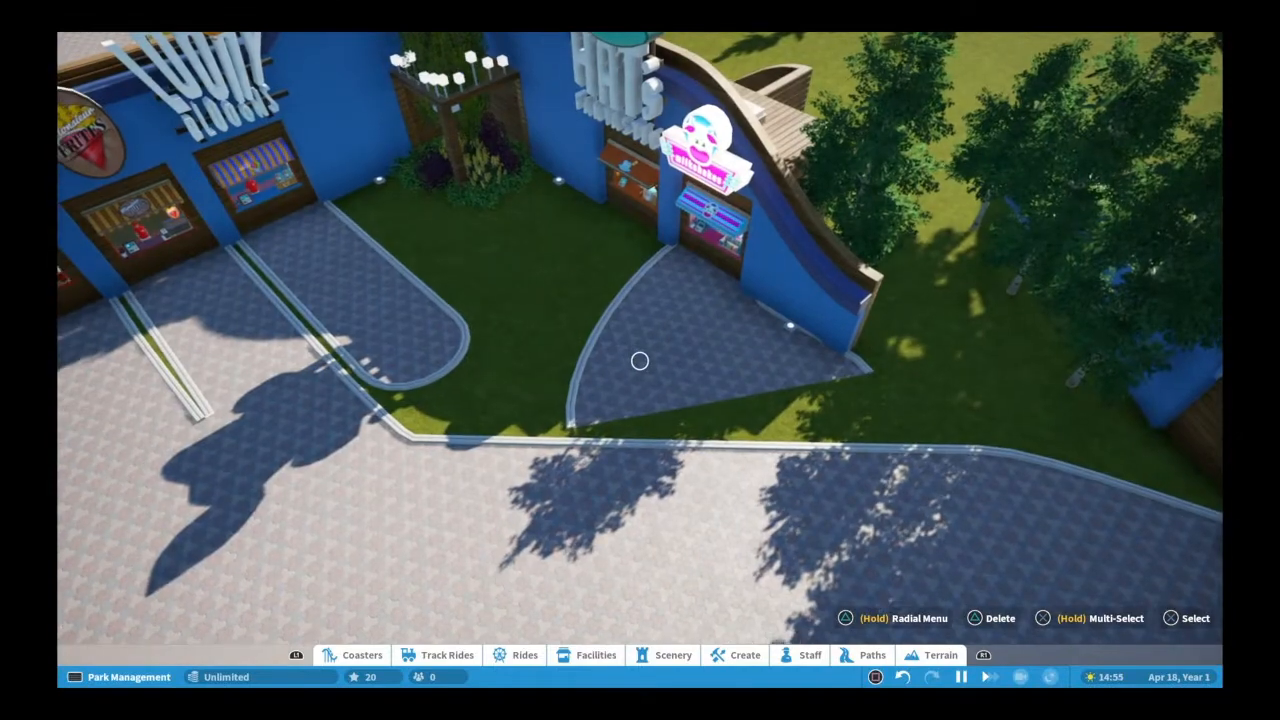
left_click(863, 655)
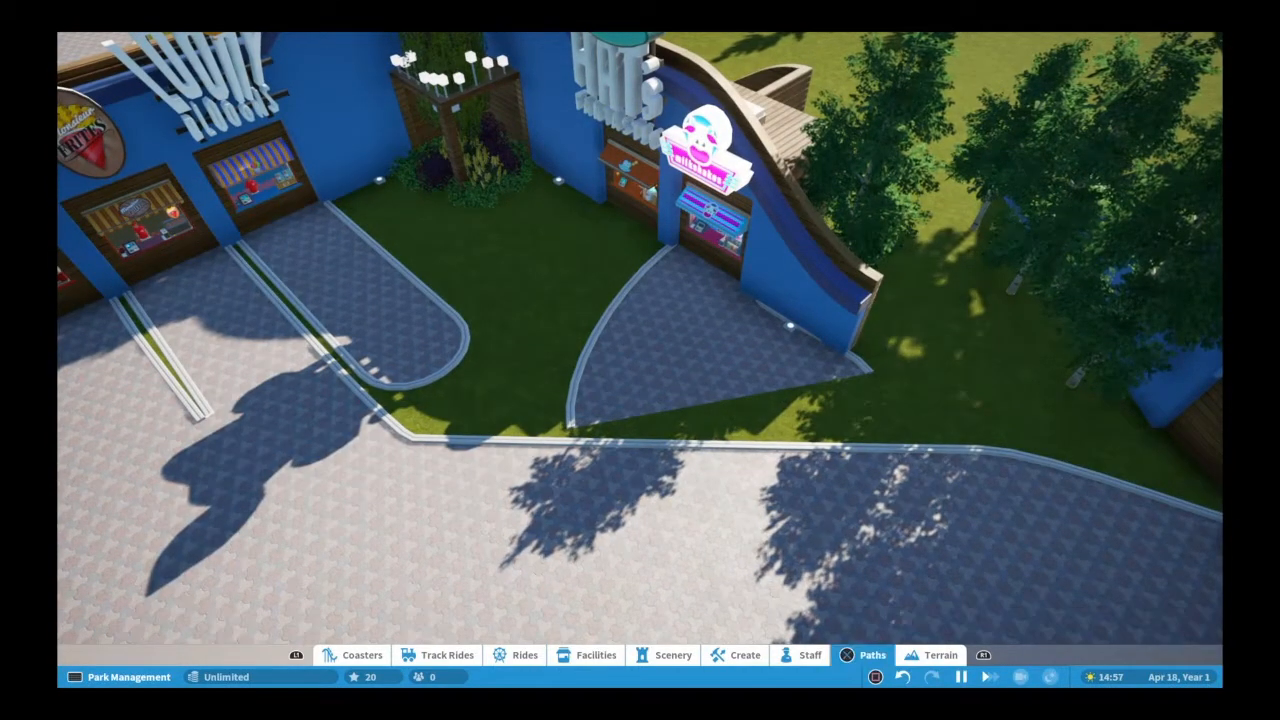
left_click(871, 655)
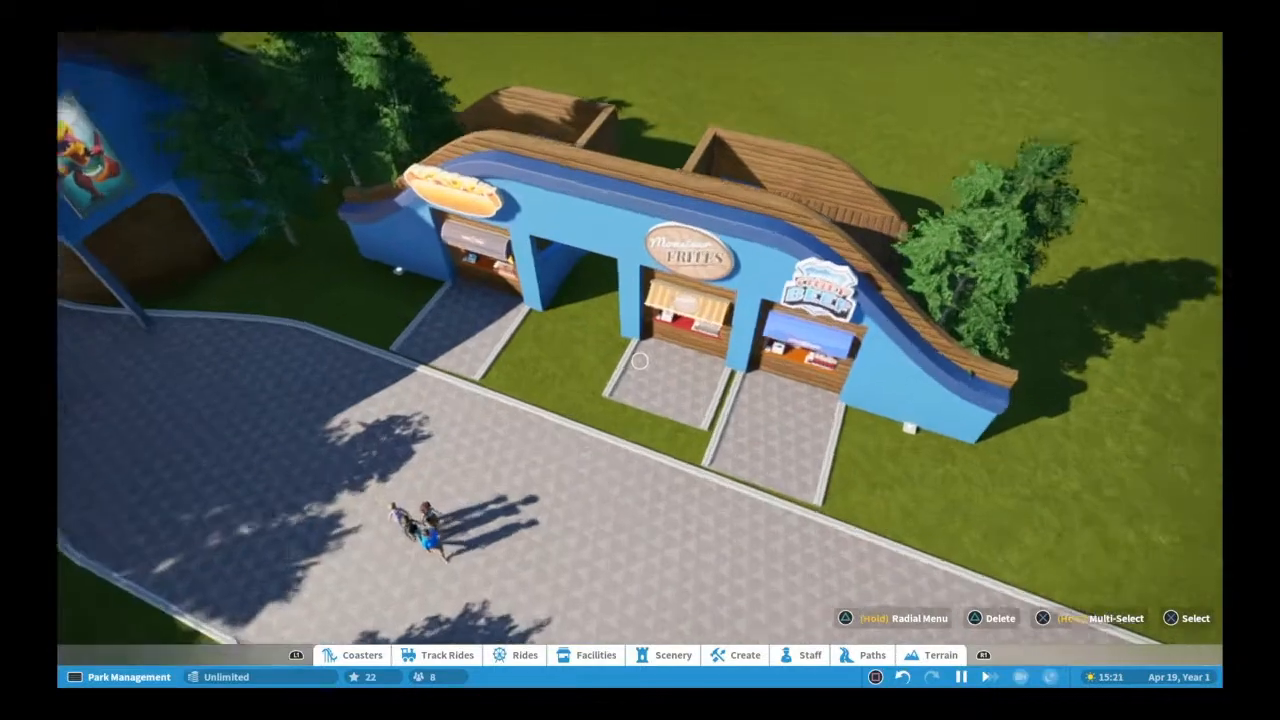
Leave path selection and resume laying walkways between the blue shop buildings.
left_click(871, 655)
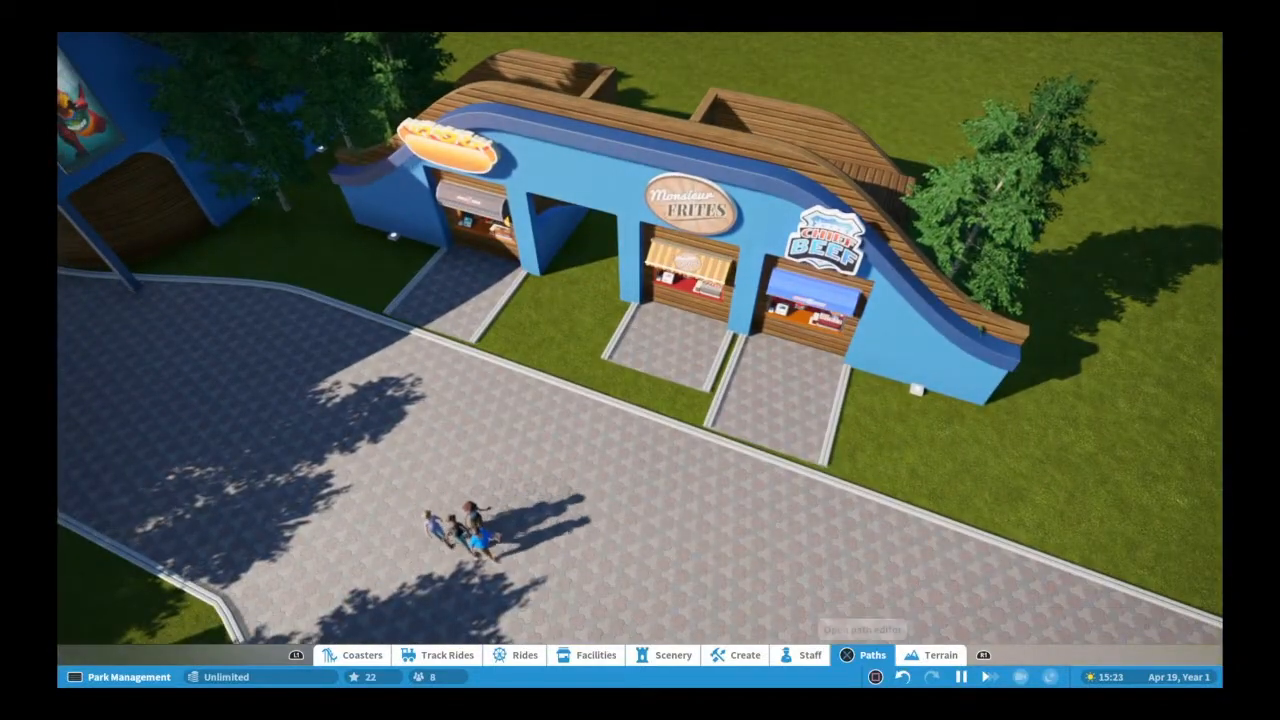
left_click(871, 655)
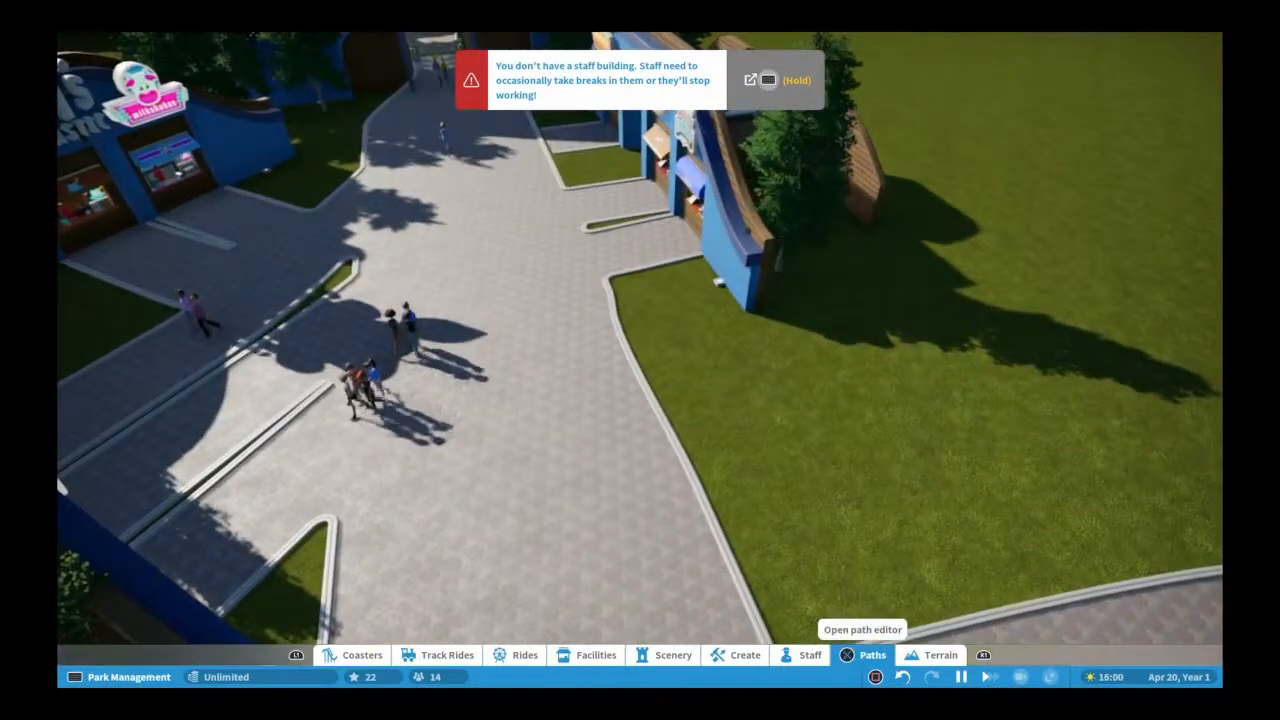
Browse the Scenery buildings, then bring up the Facilities list of Planet Coaster buildings.
left_click(673, 655)
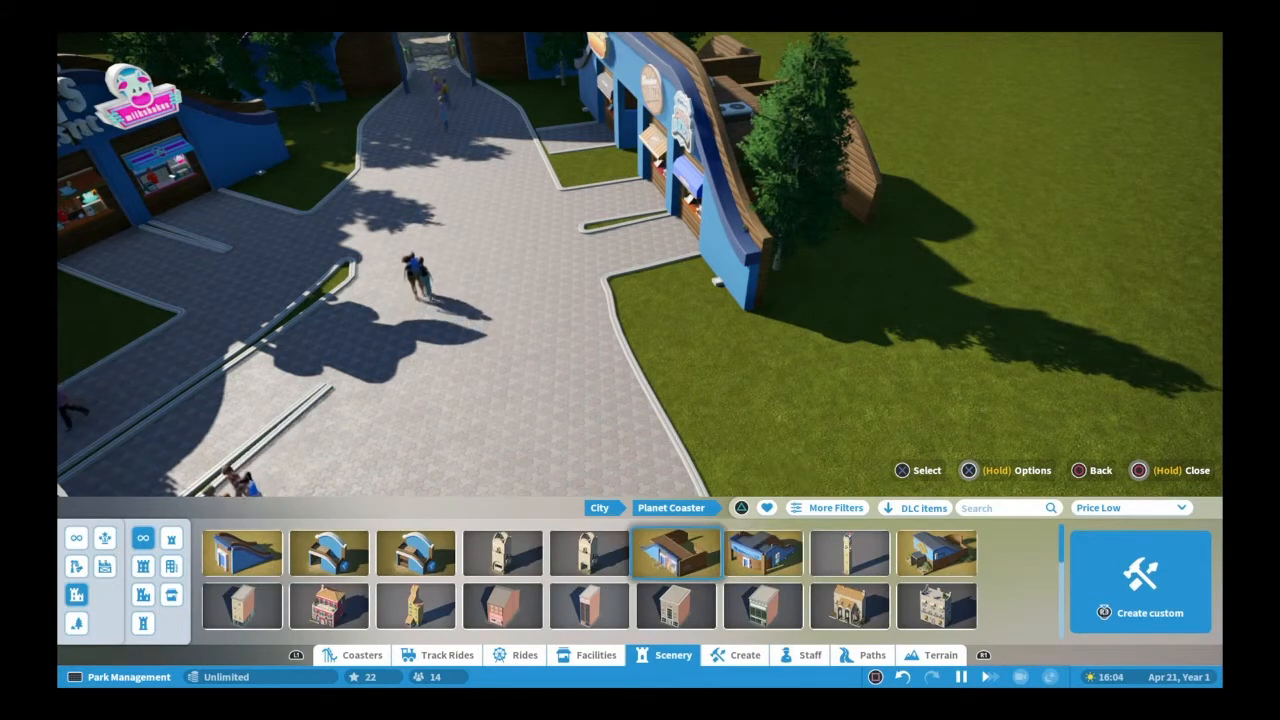
left_click(240, 553)
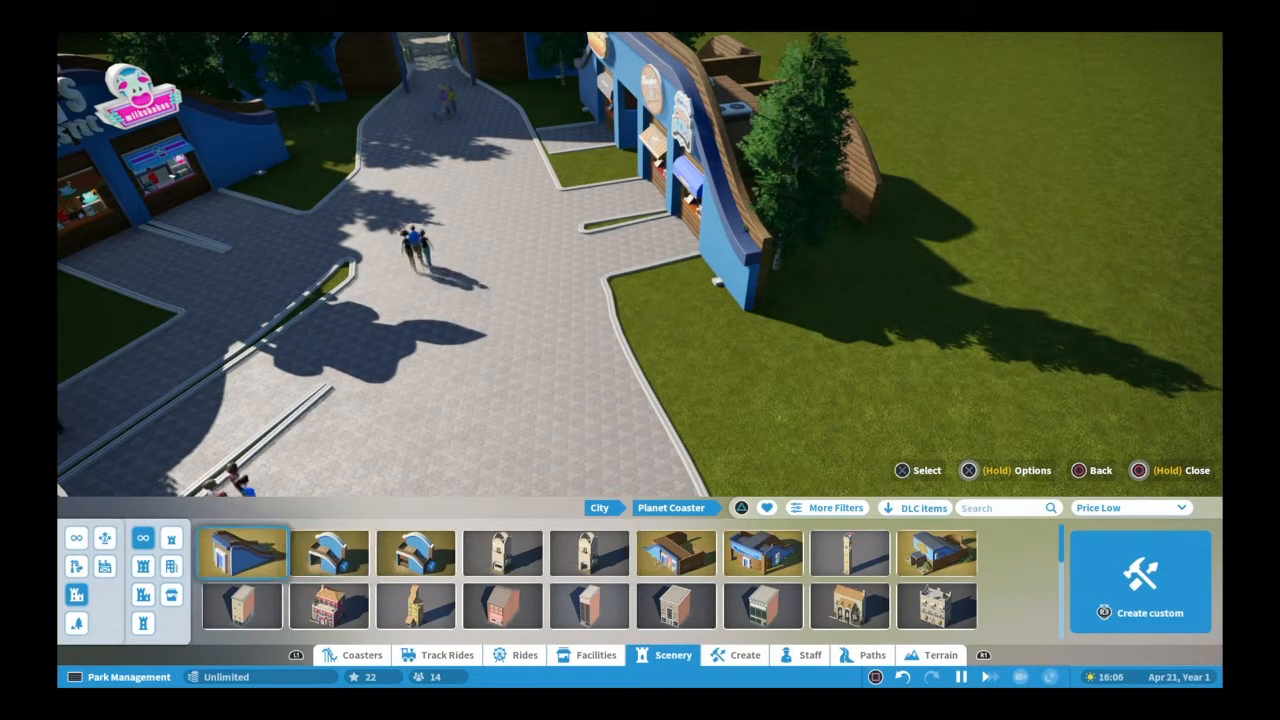
left_click(596, 655)
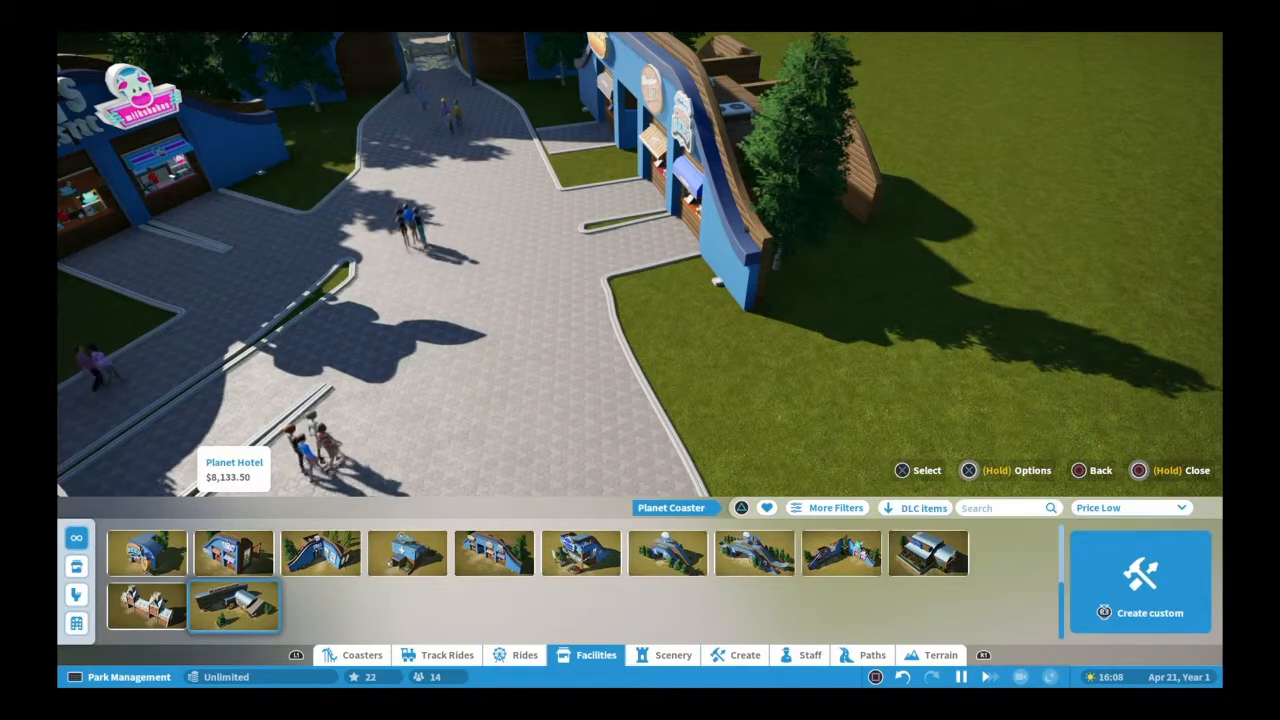
left_click(234, 553)
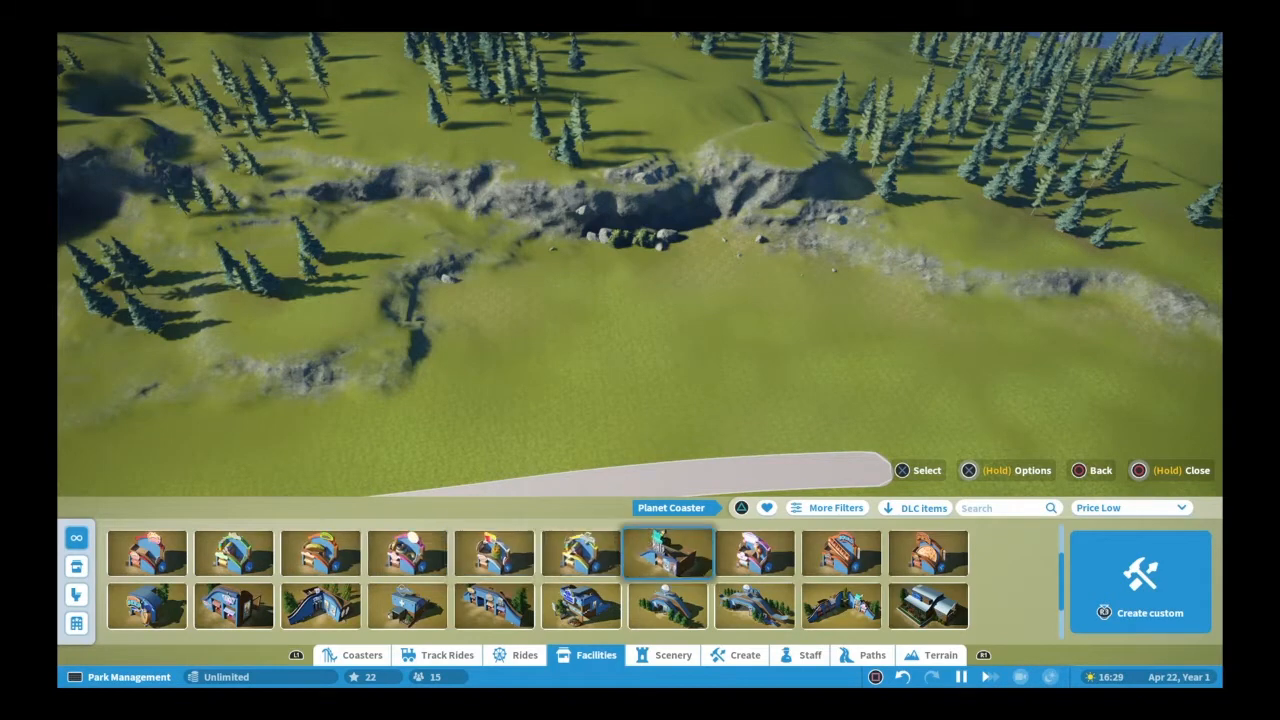
Place Planet Toilets beside the plaza, then preview Planet Staff Building from Facilities.
left_click(233, 605)
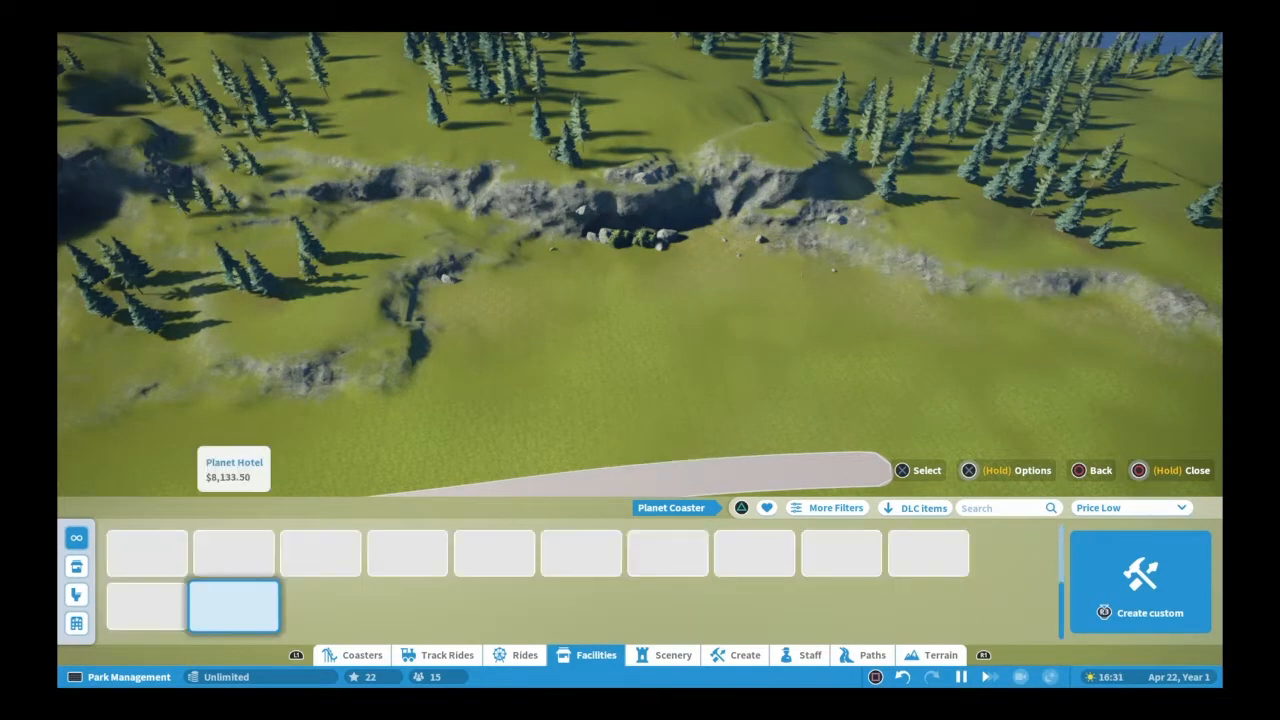
left_click(320, 553)
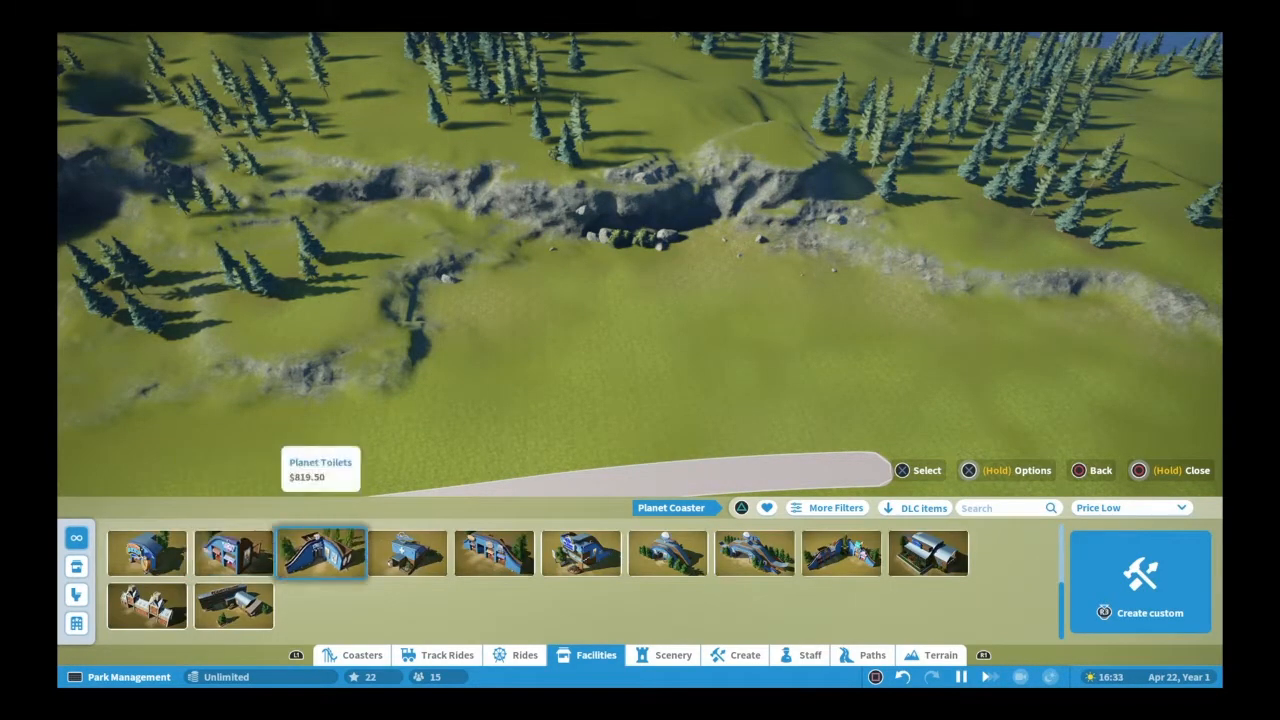
left_click(407, 553)
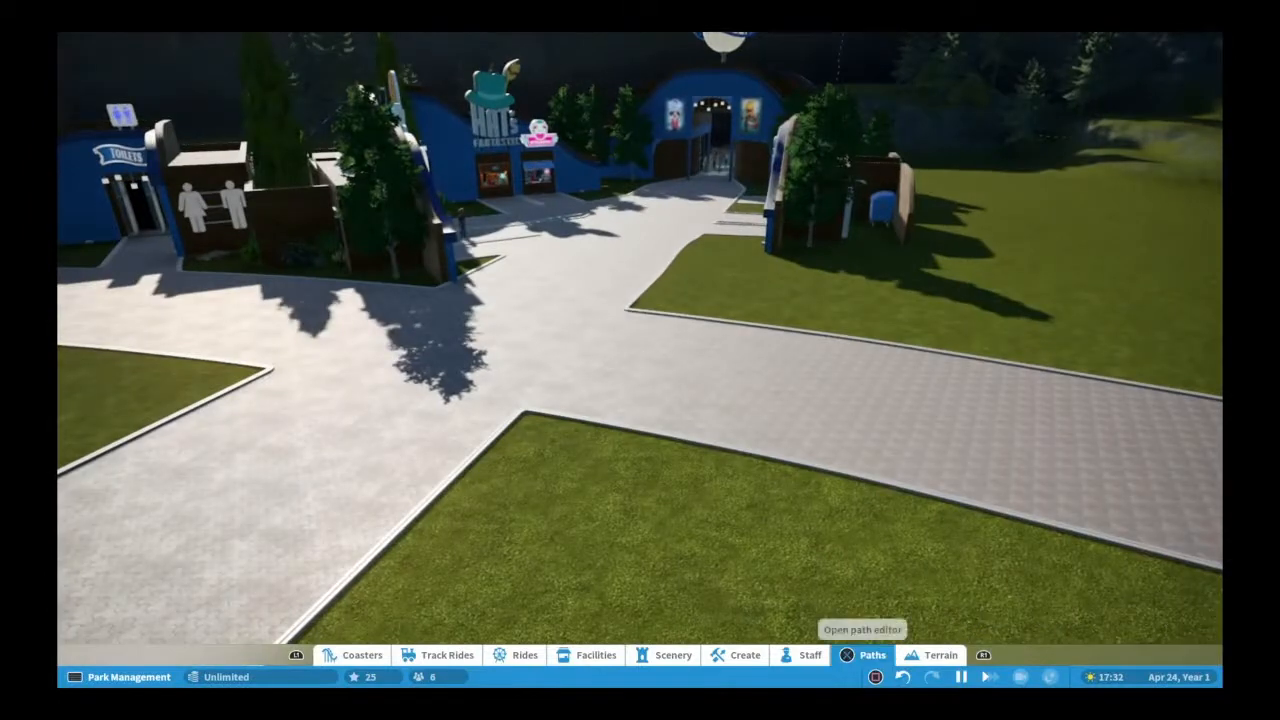
left_click(596, 655)
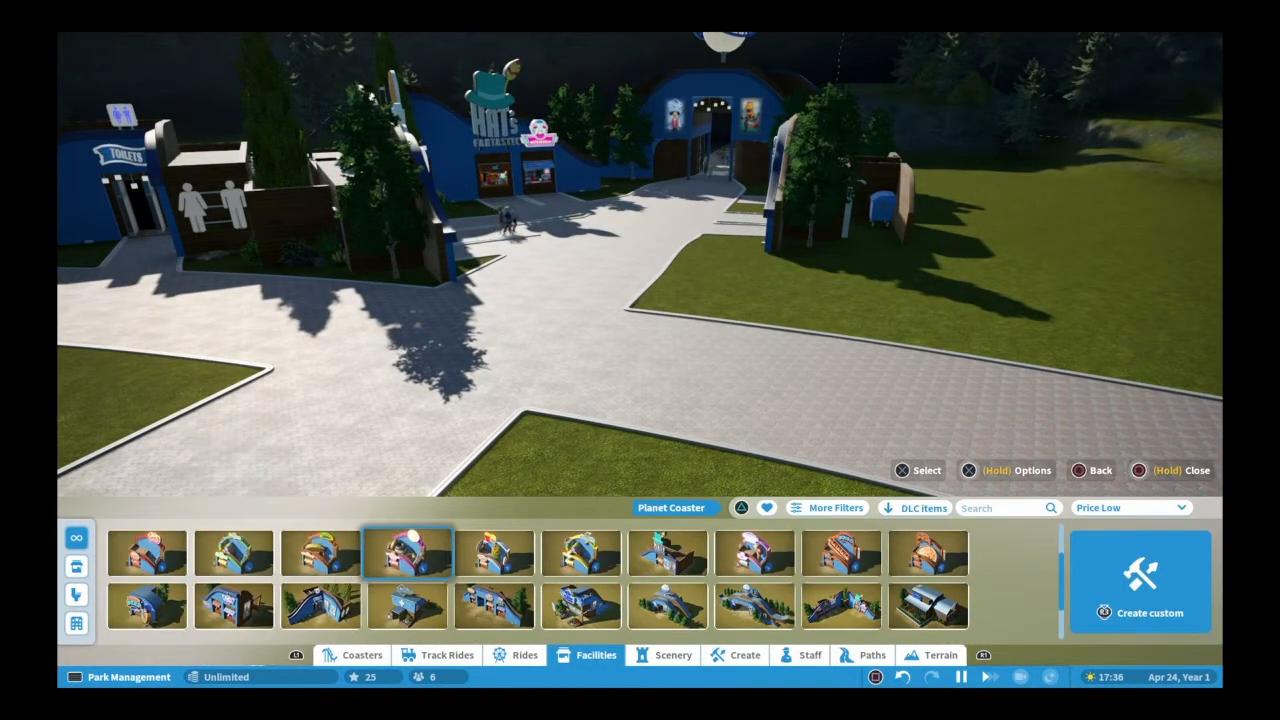
left_click(581, 607)
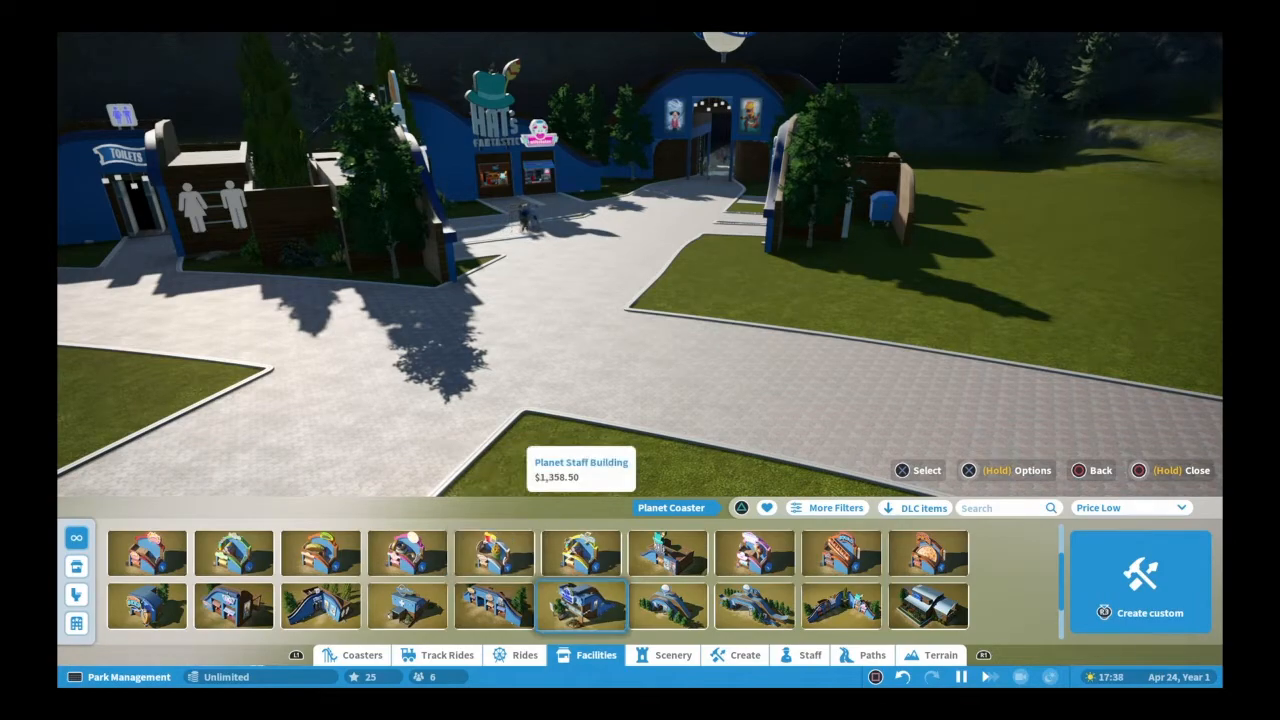